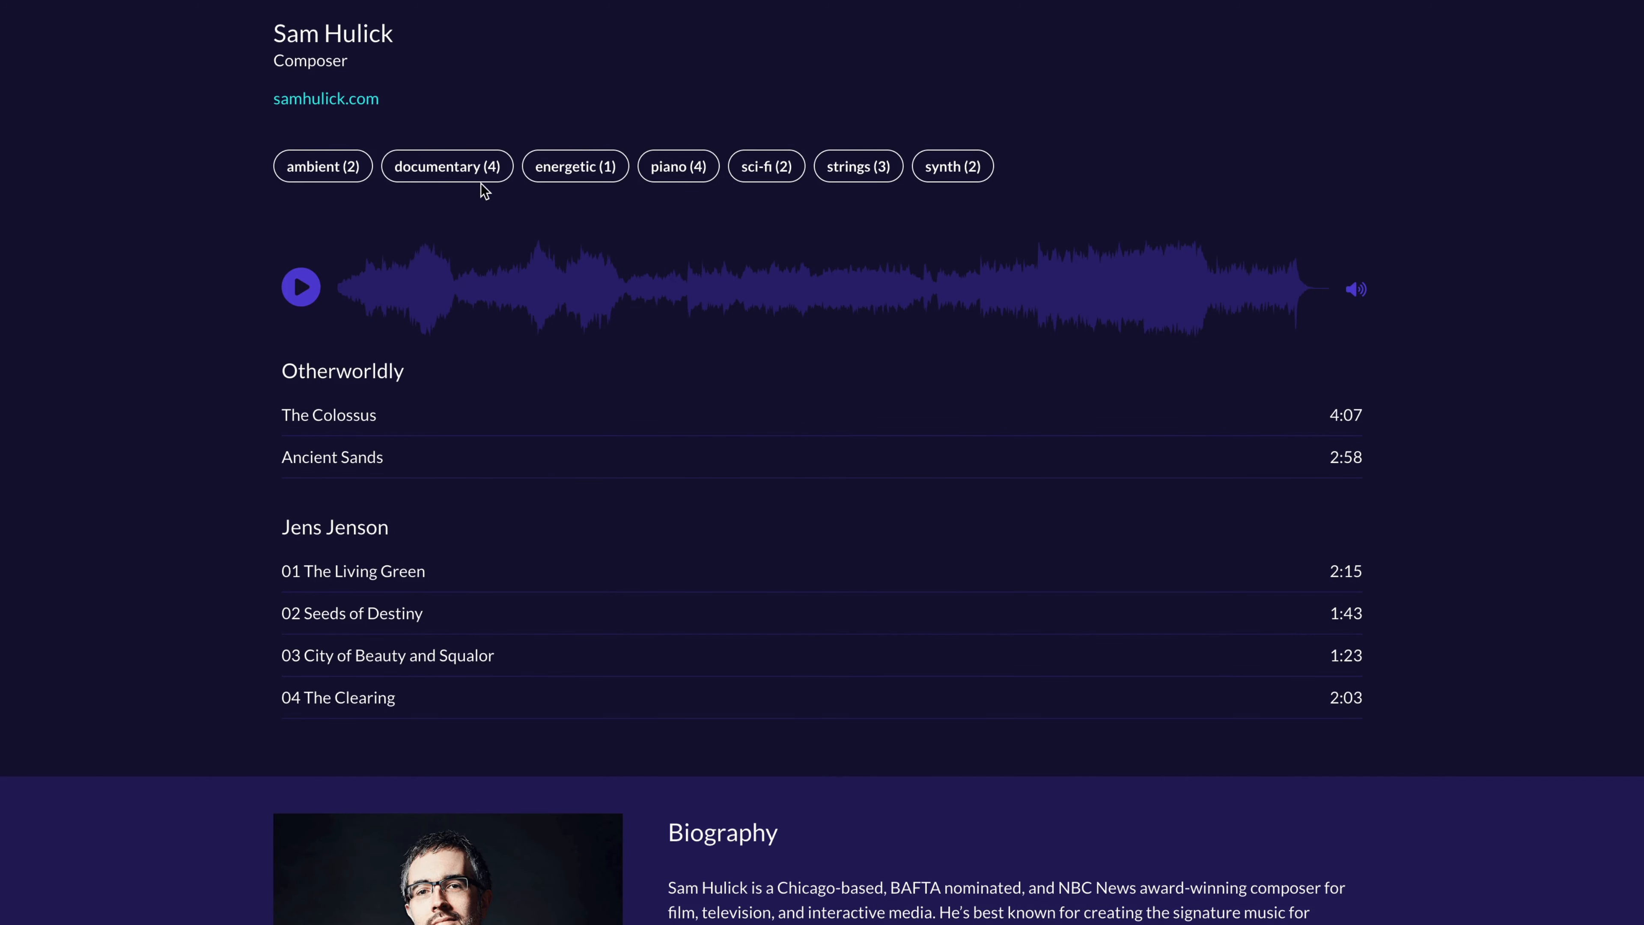
# - Try the documentary and synth filter buttons on the previewed reel, toggling each on and off
pyautogui.click(447, 166)
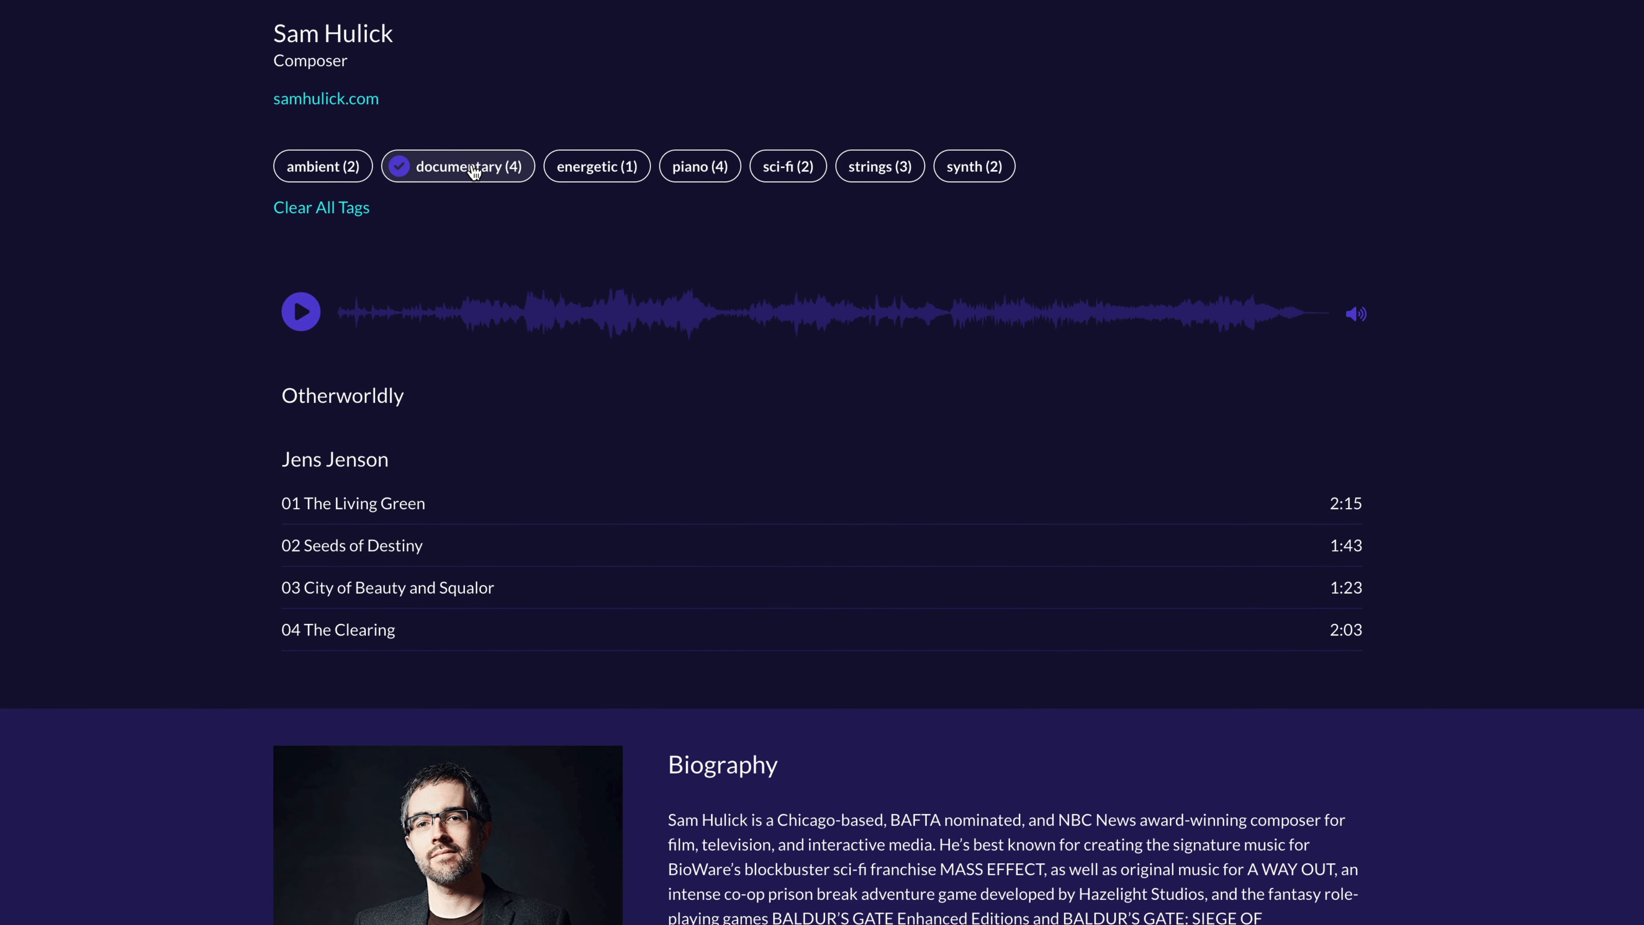
pyautogui.click(457, 165)
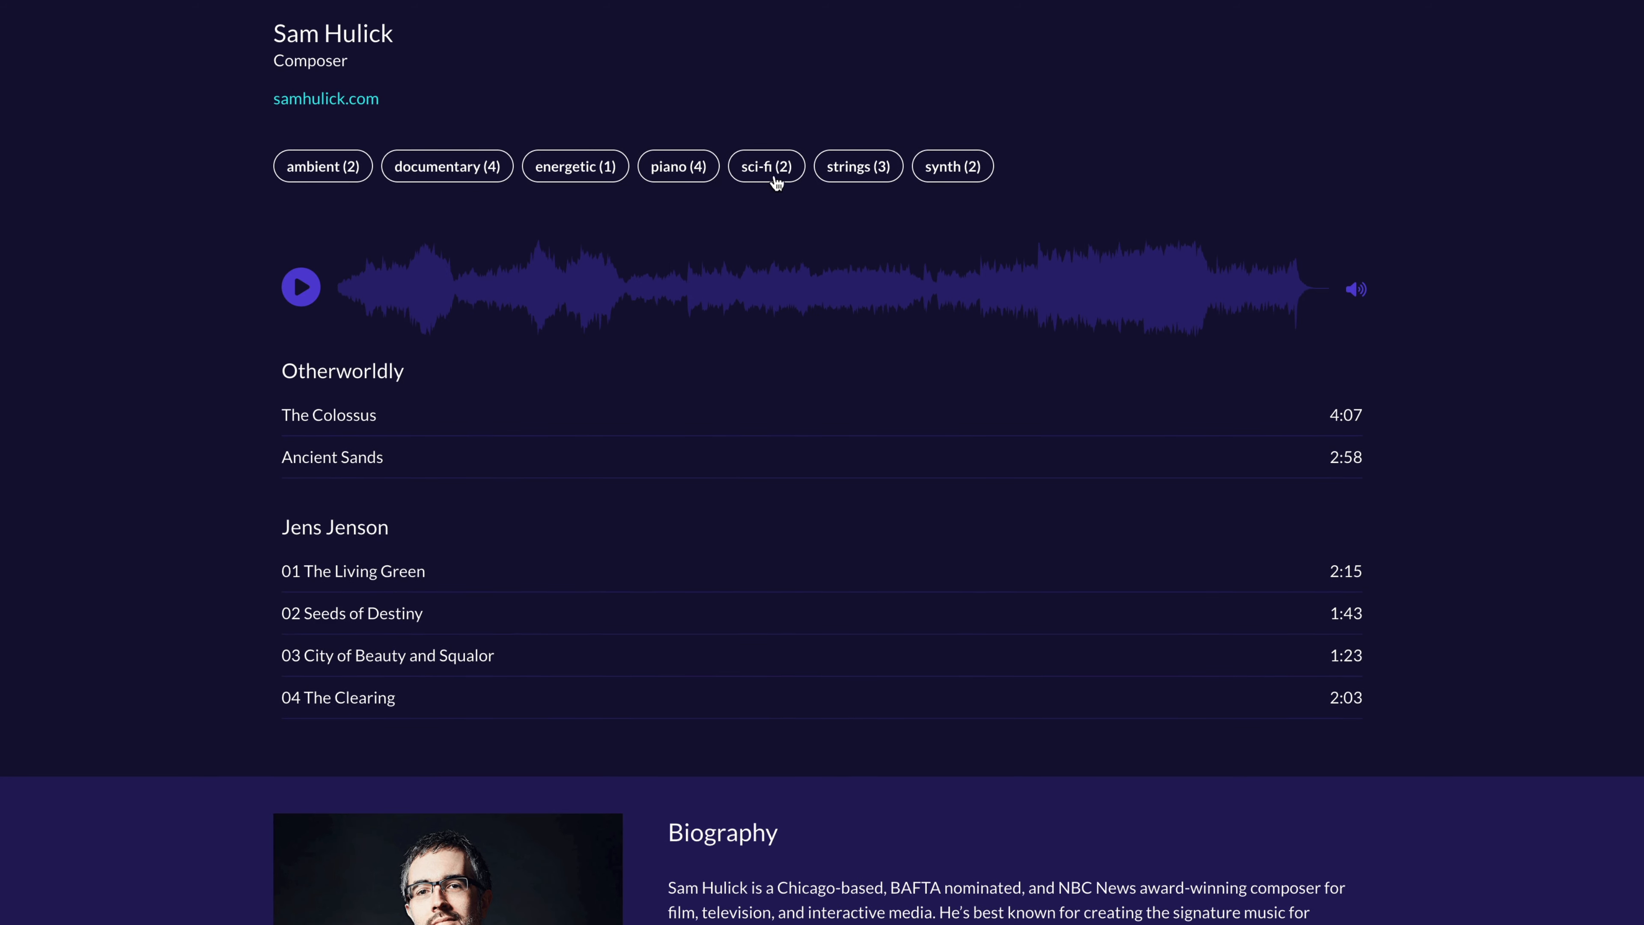
pyautogui.click(857, 166)
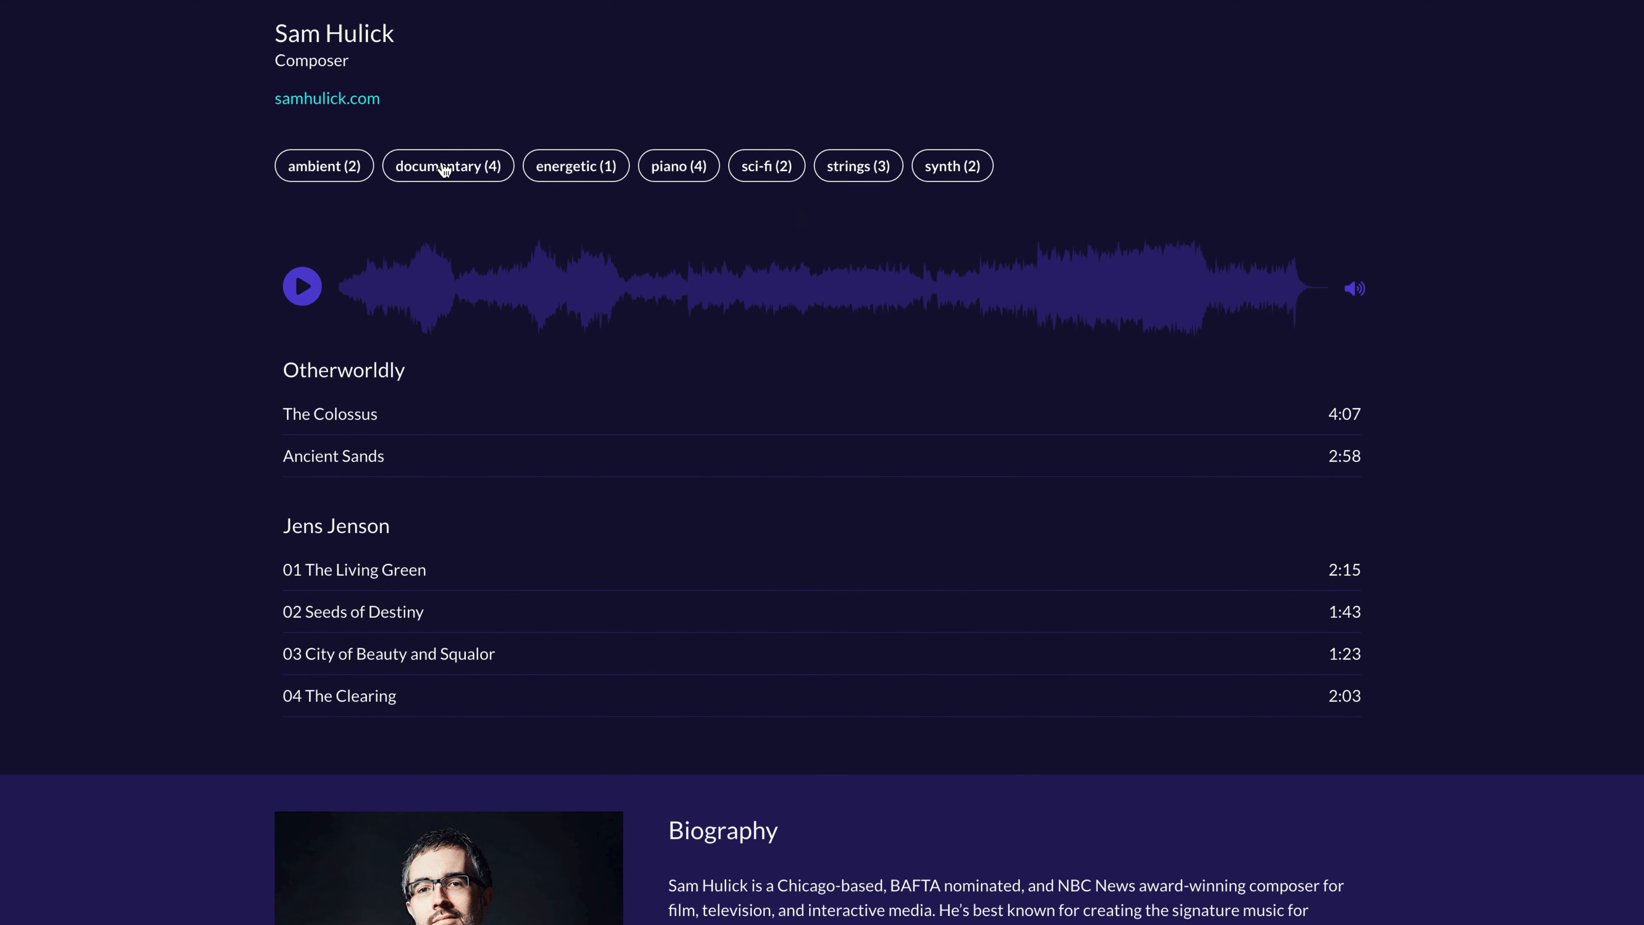
pyautogui.click(447, 165)
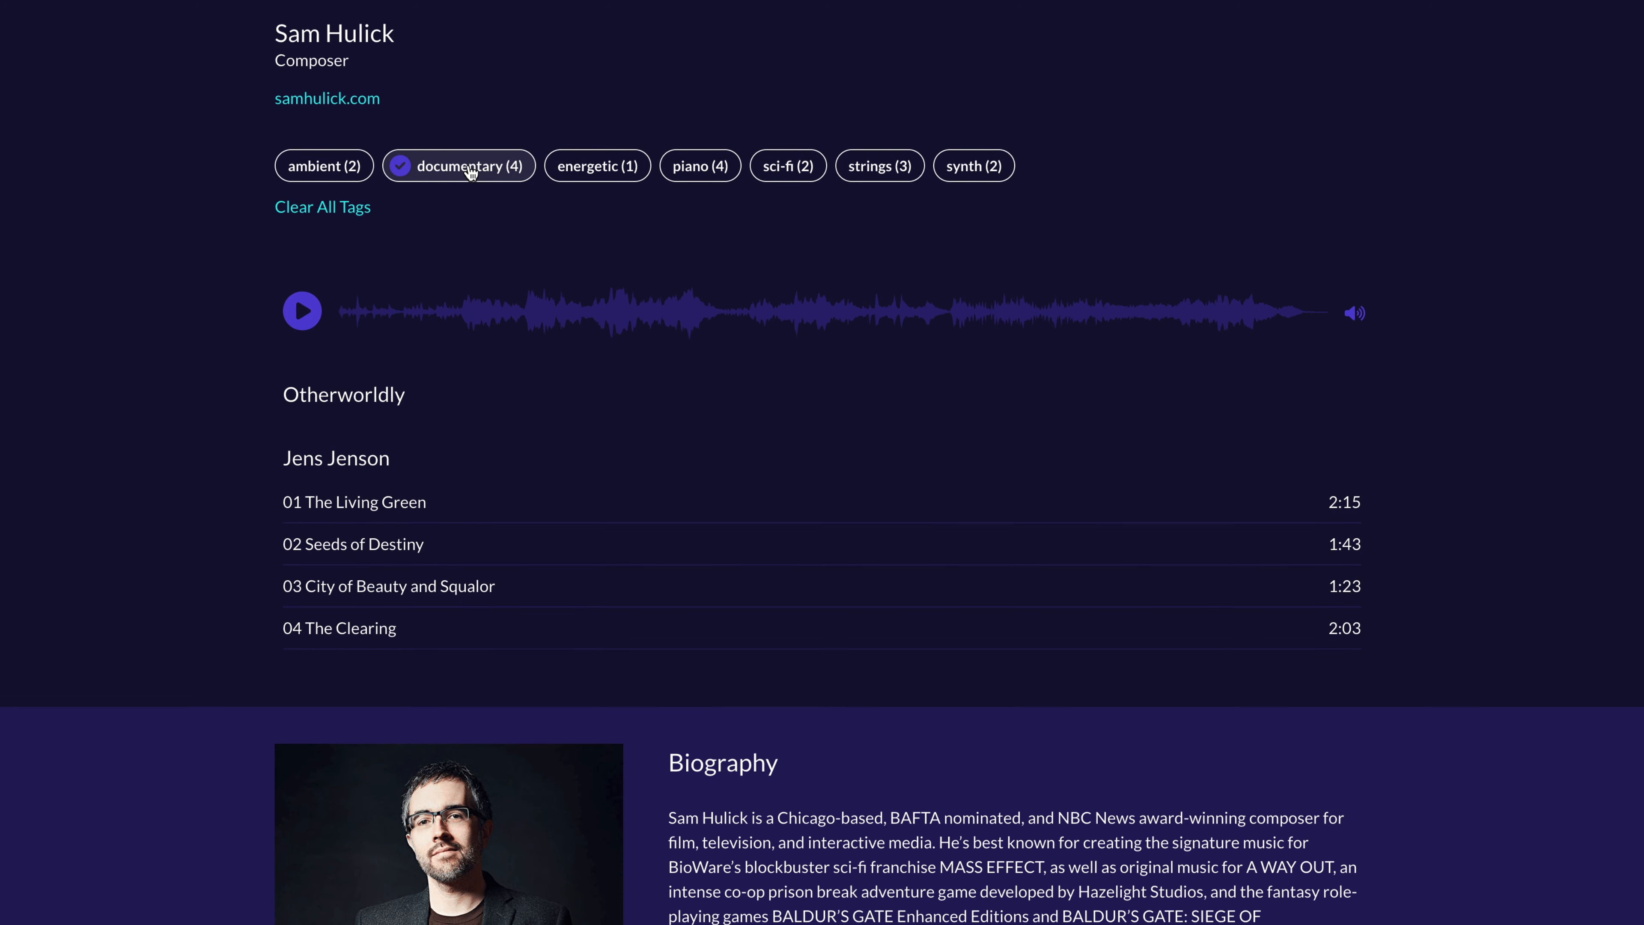
pyautogui.click(458, 166)
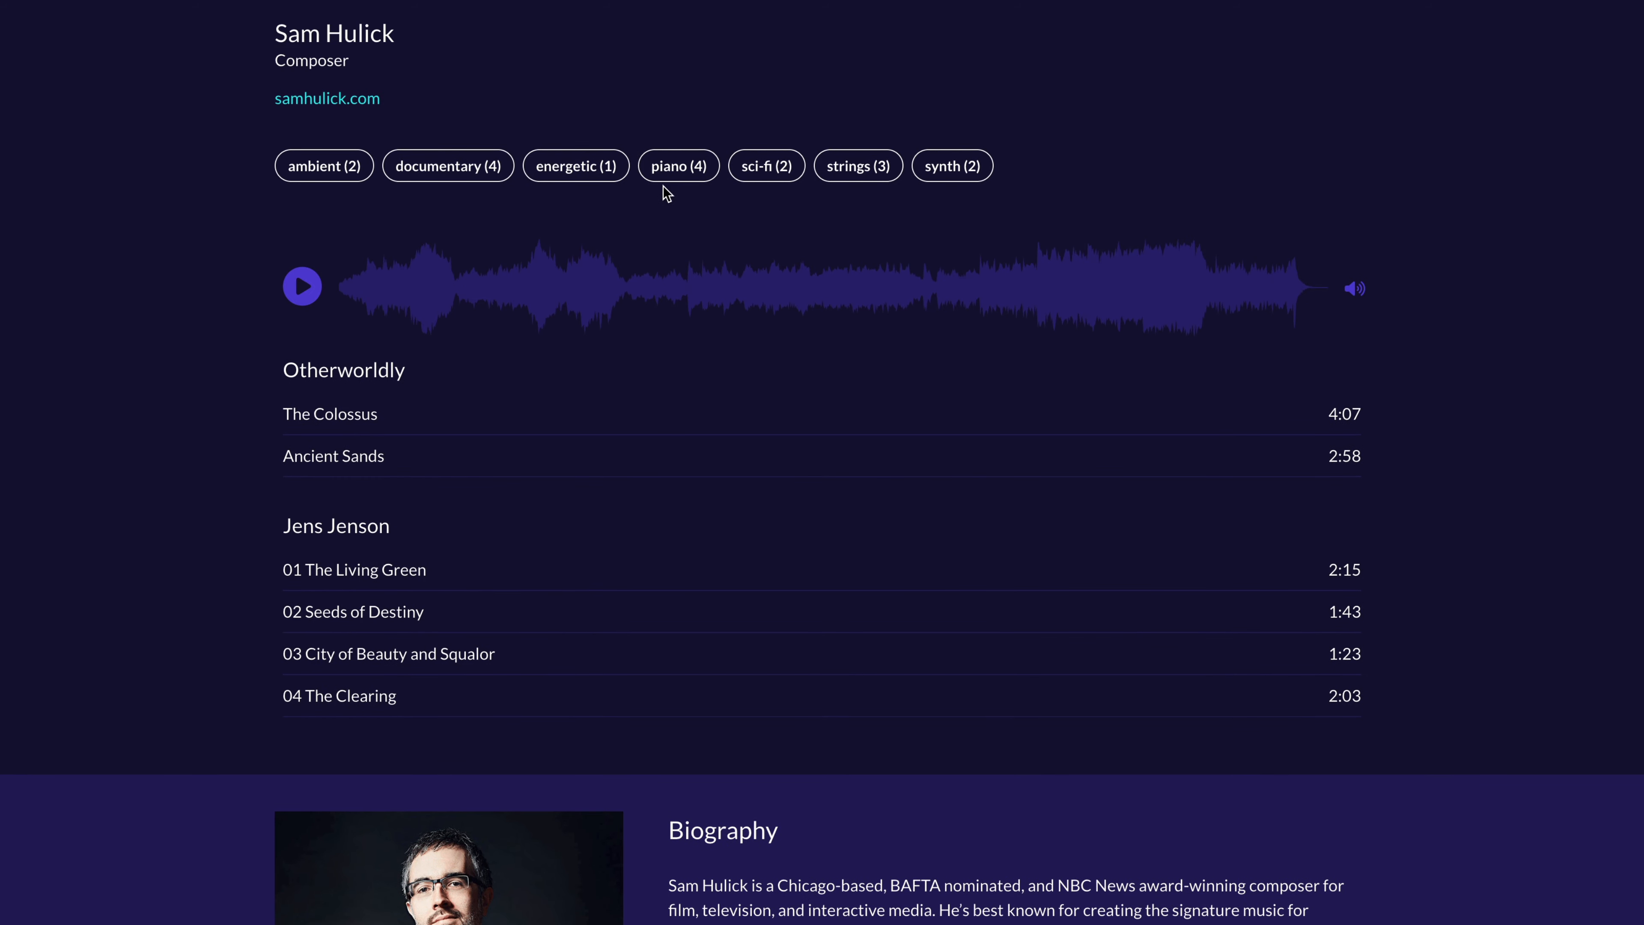
pyautogui.click(962, 166)
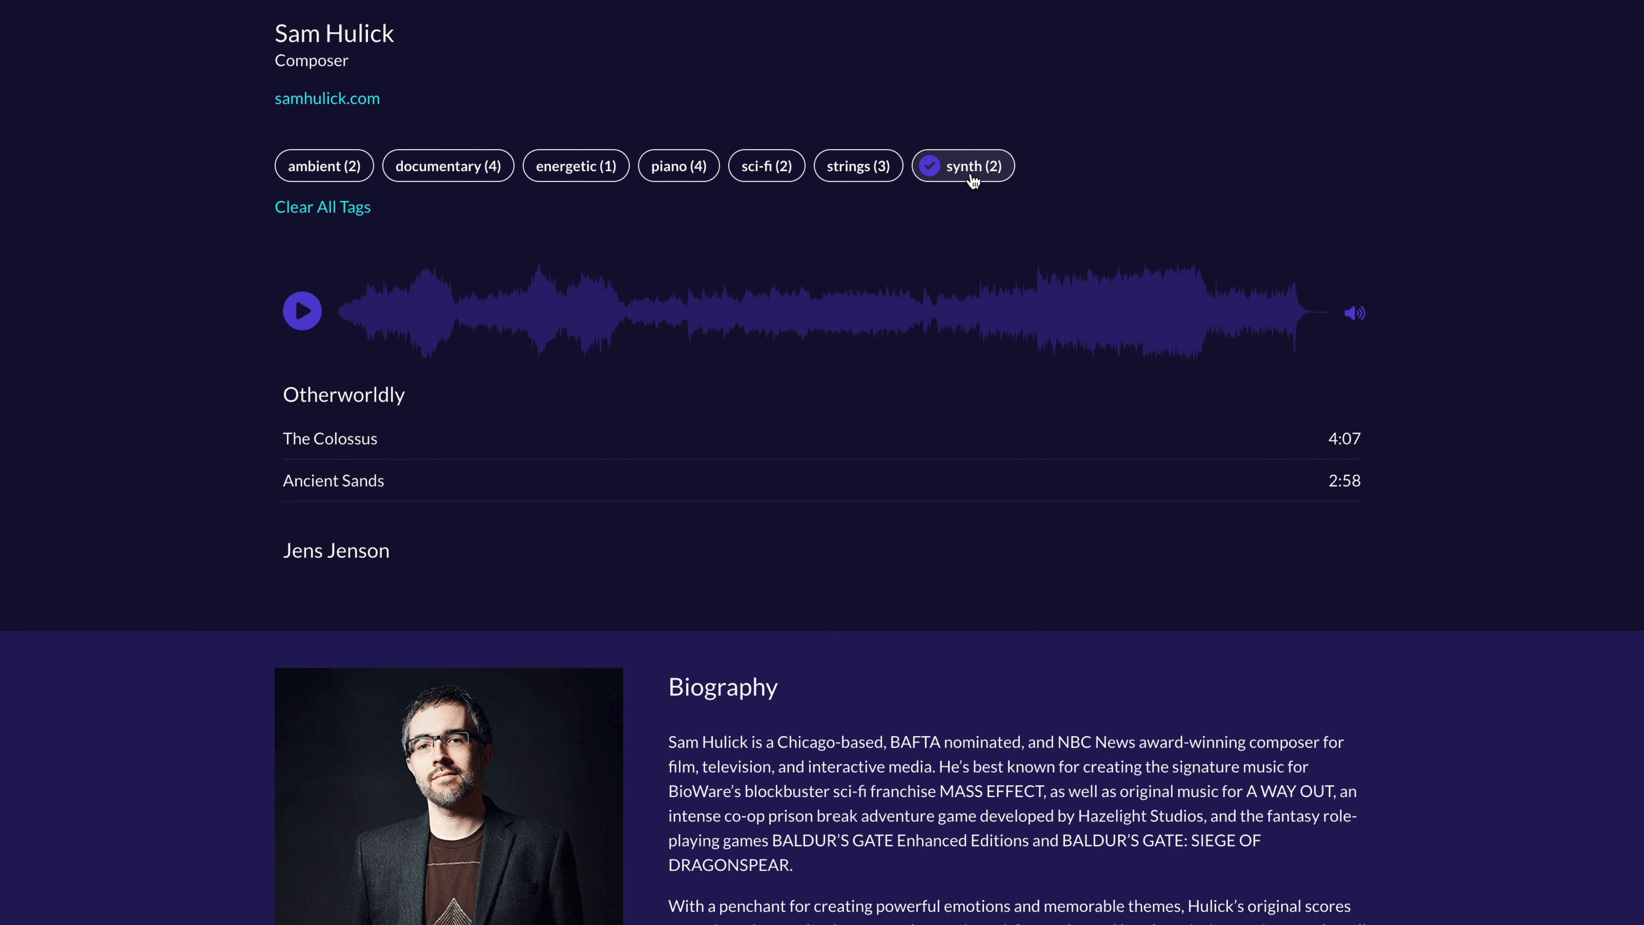
pyautogui.click(962, 165)
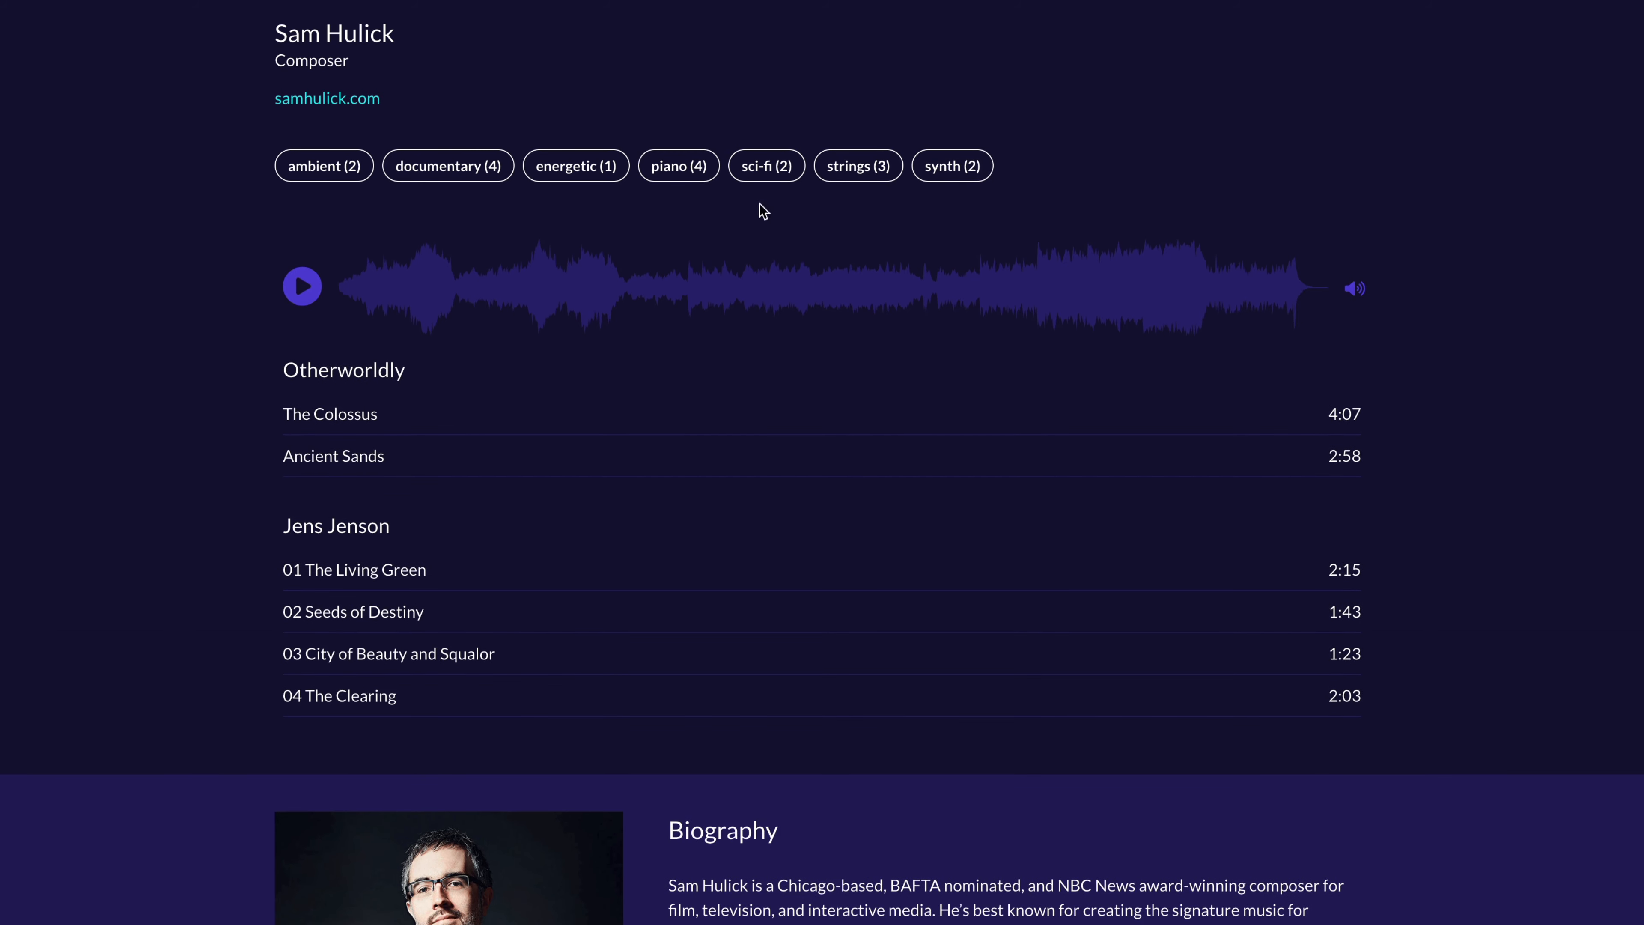
pyautogui.moveTo(323, 165)
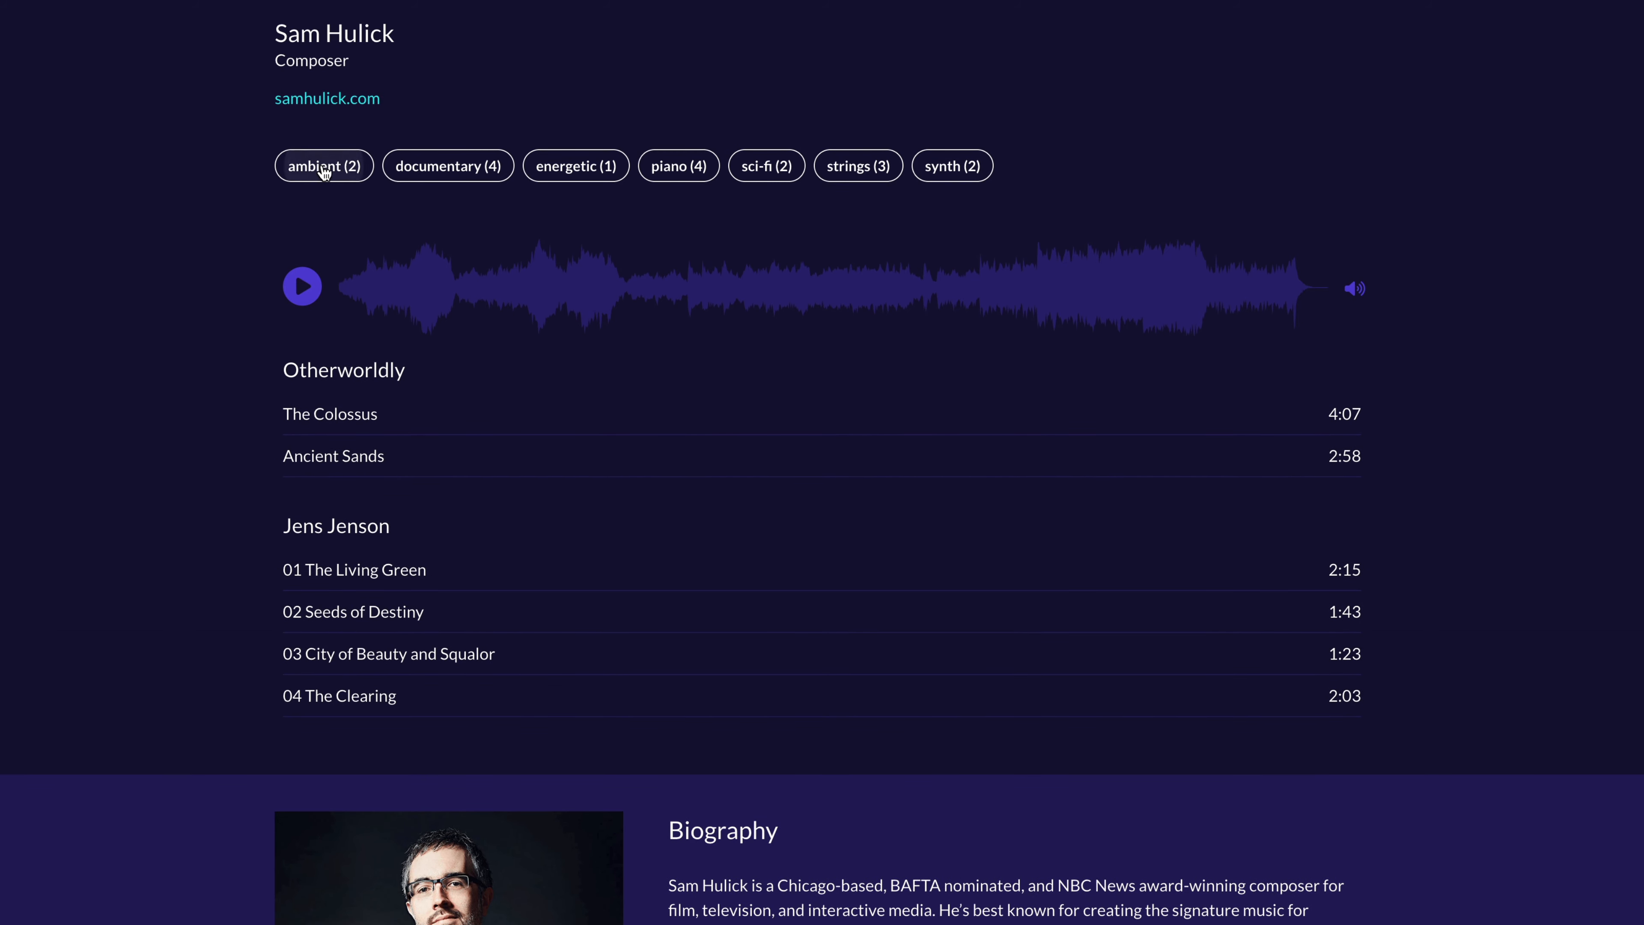
# - Try the ambient filter combined with documentary, clear it, and scroll the Media block's playlists
pyautogui.click(323, 165)
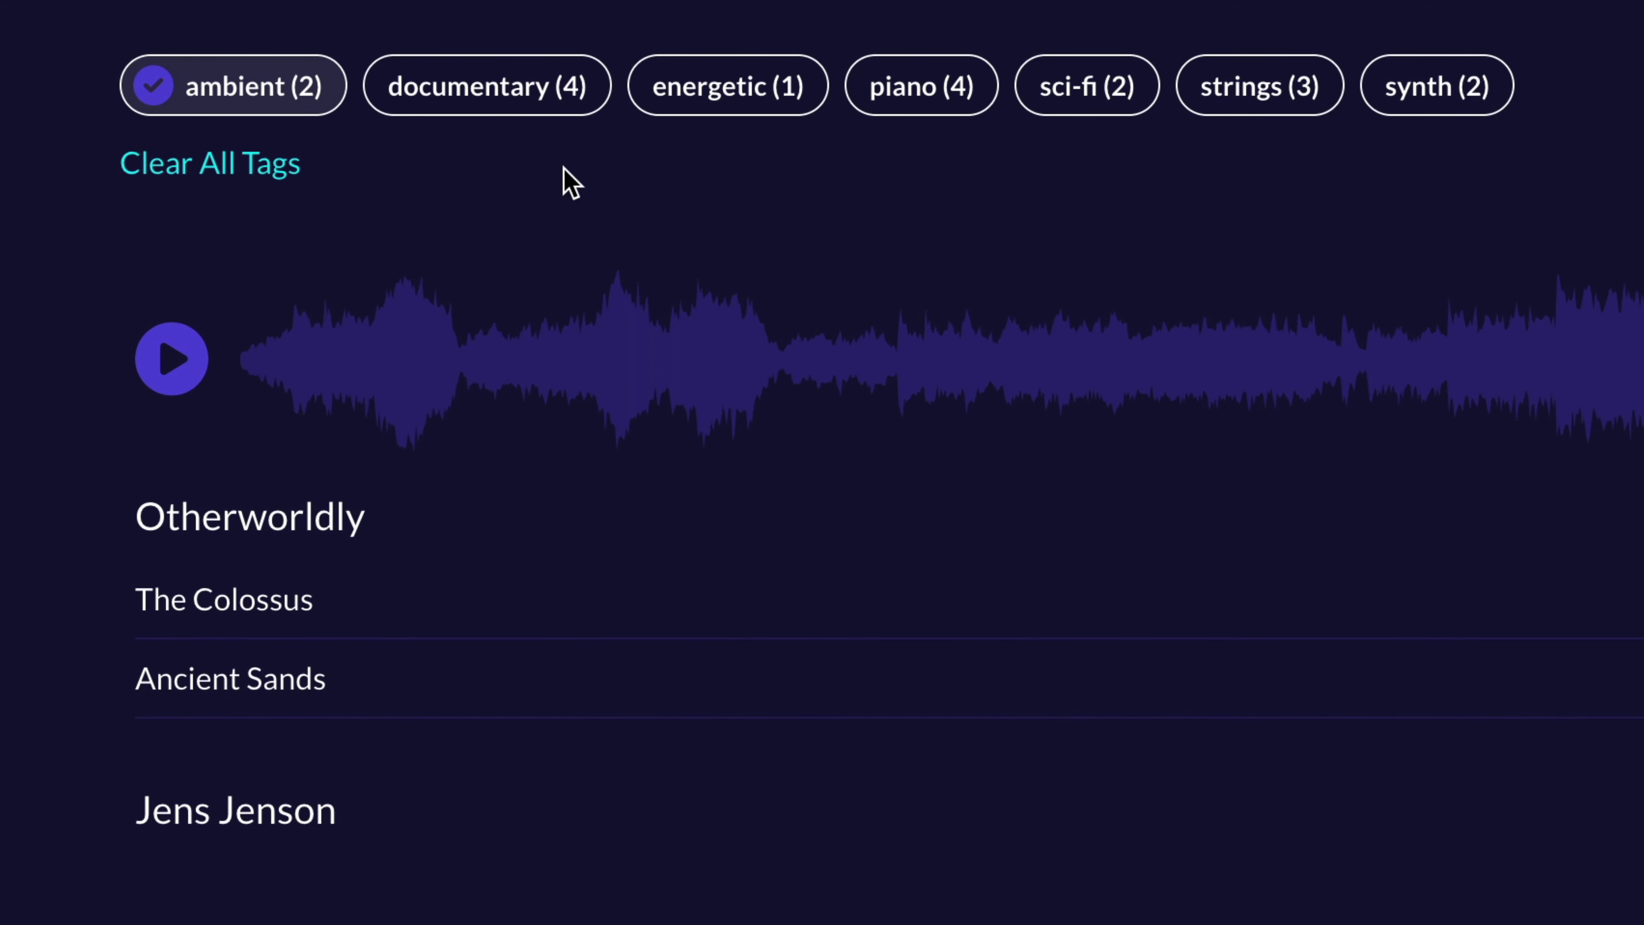
pyautogui.click(486, 85)
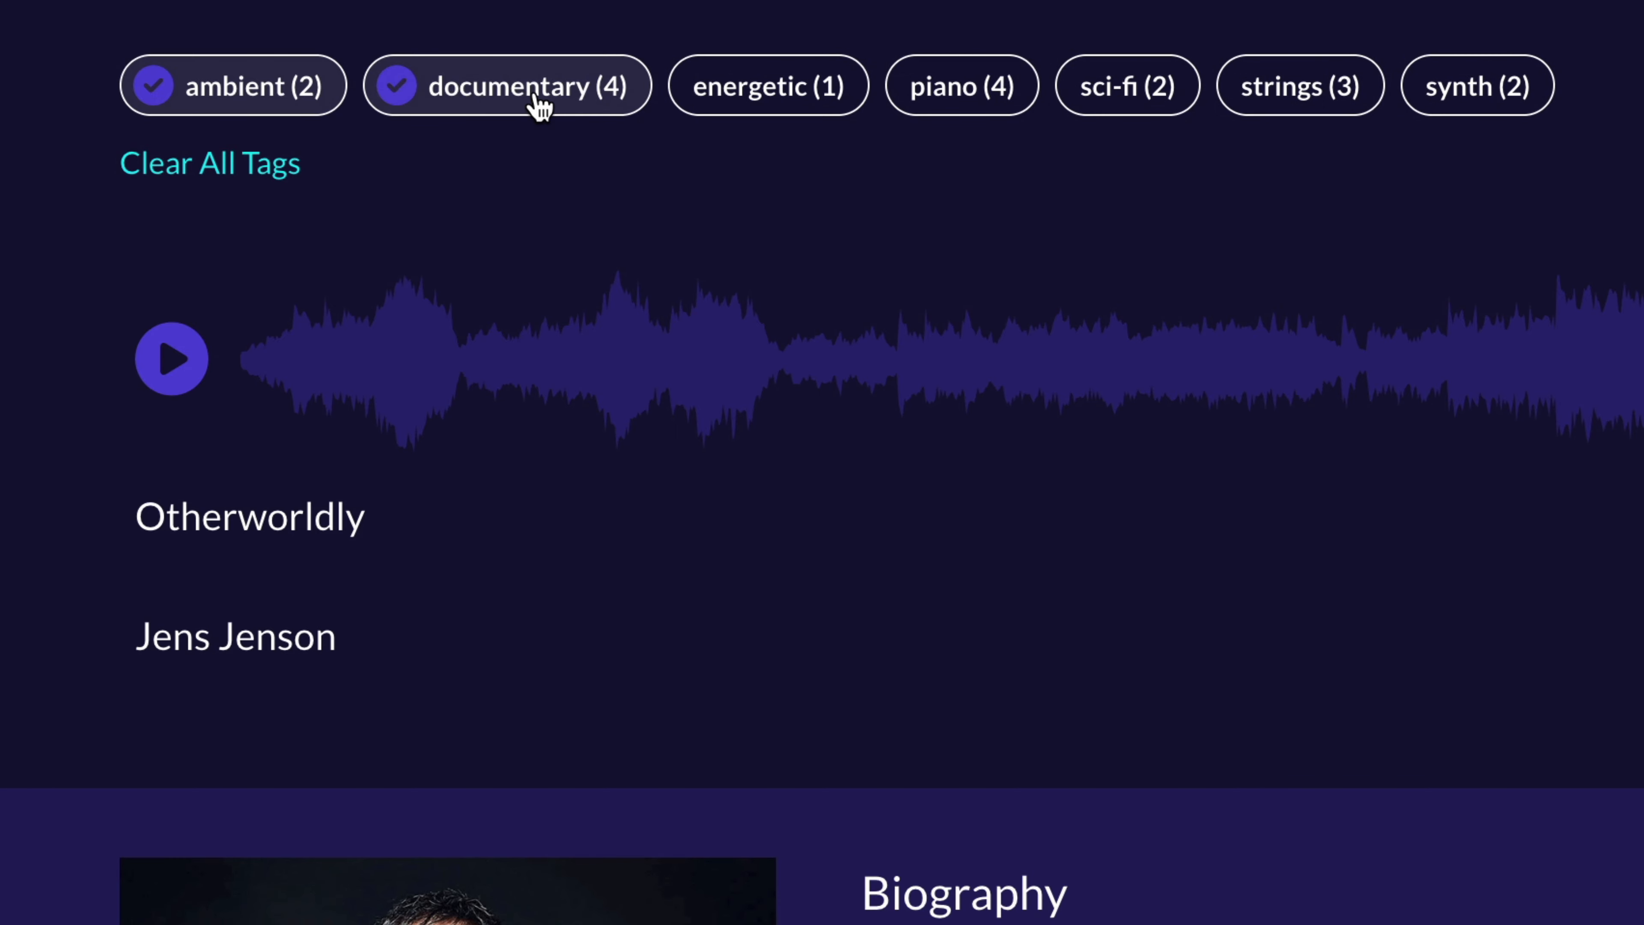
pyautogui.scroll(-3)
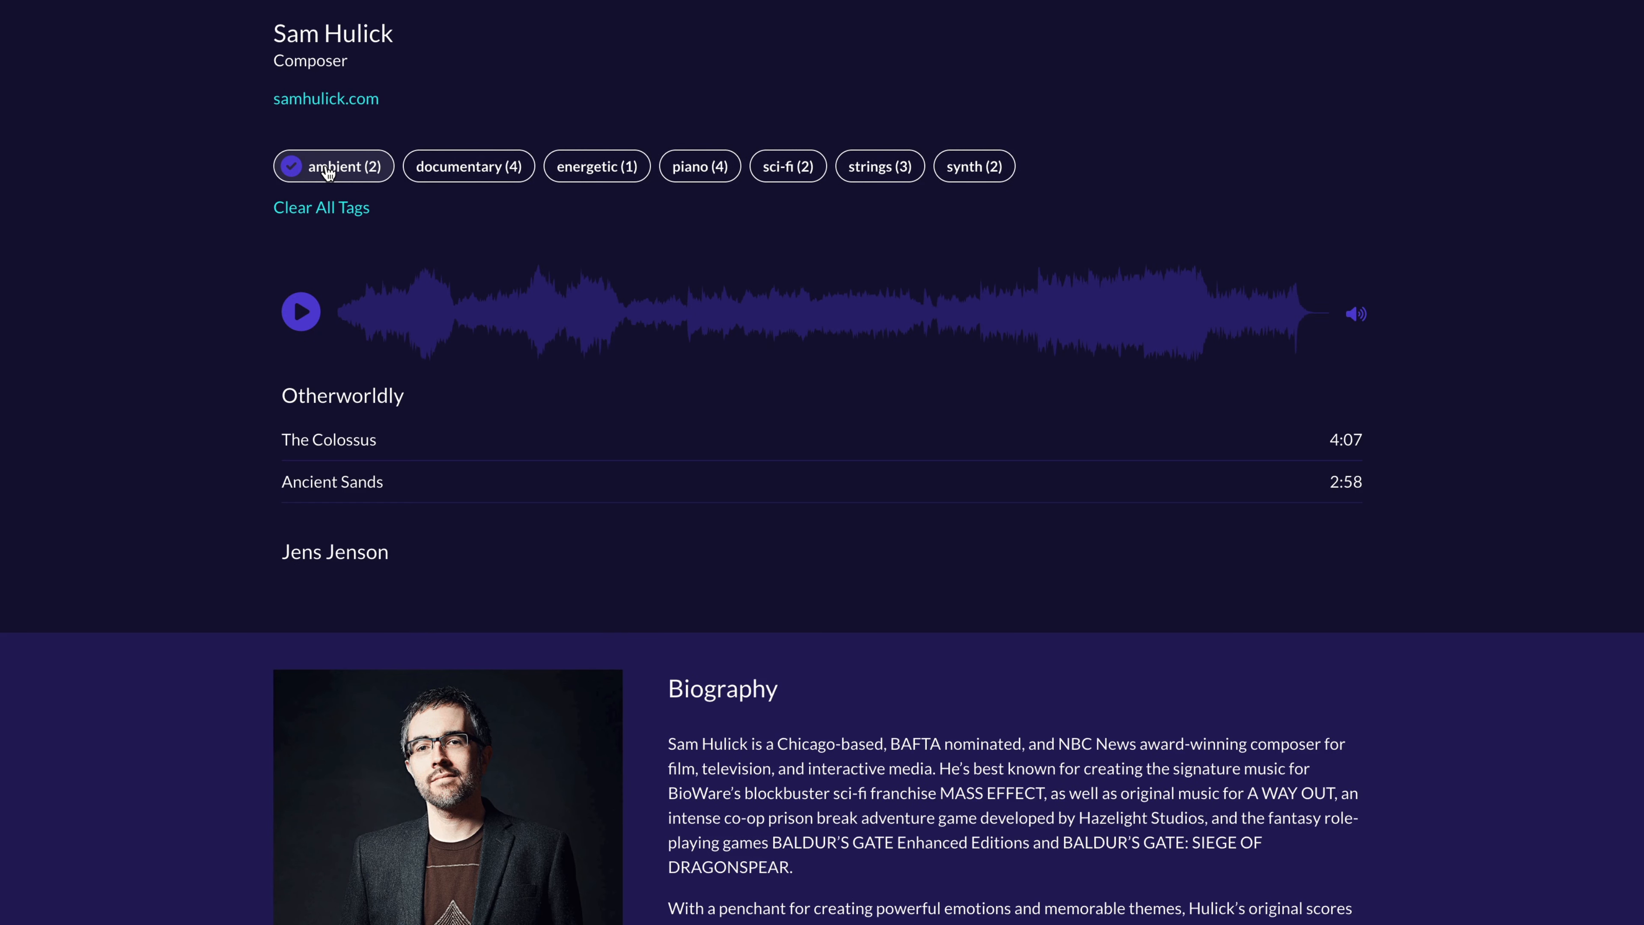
pyautogui.click(322, 165)
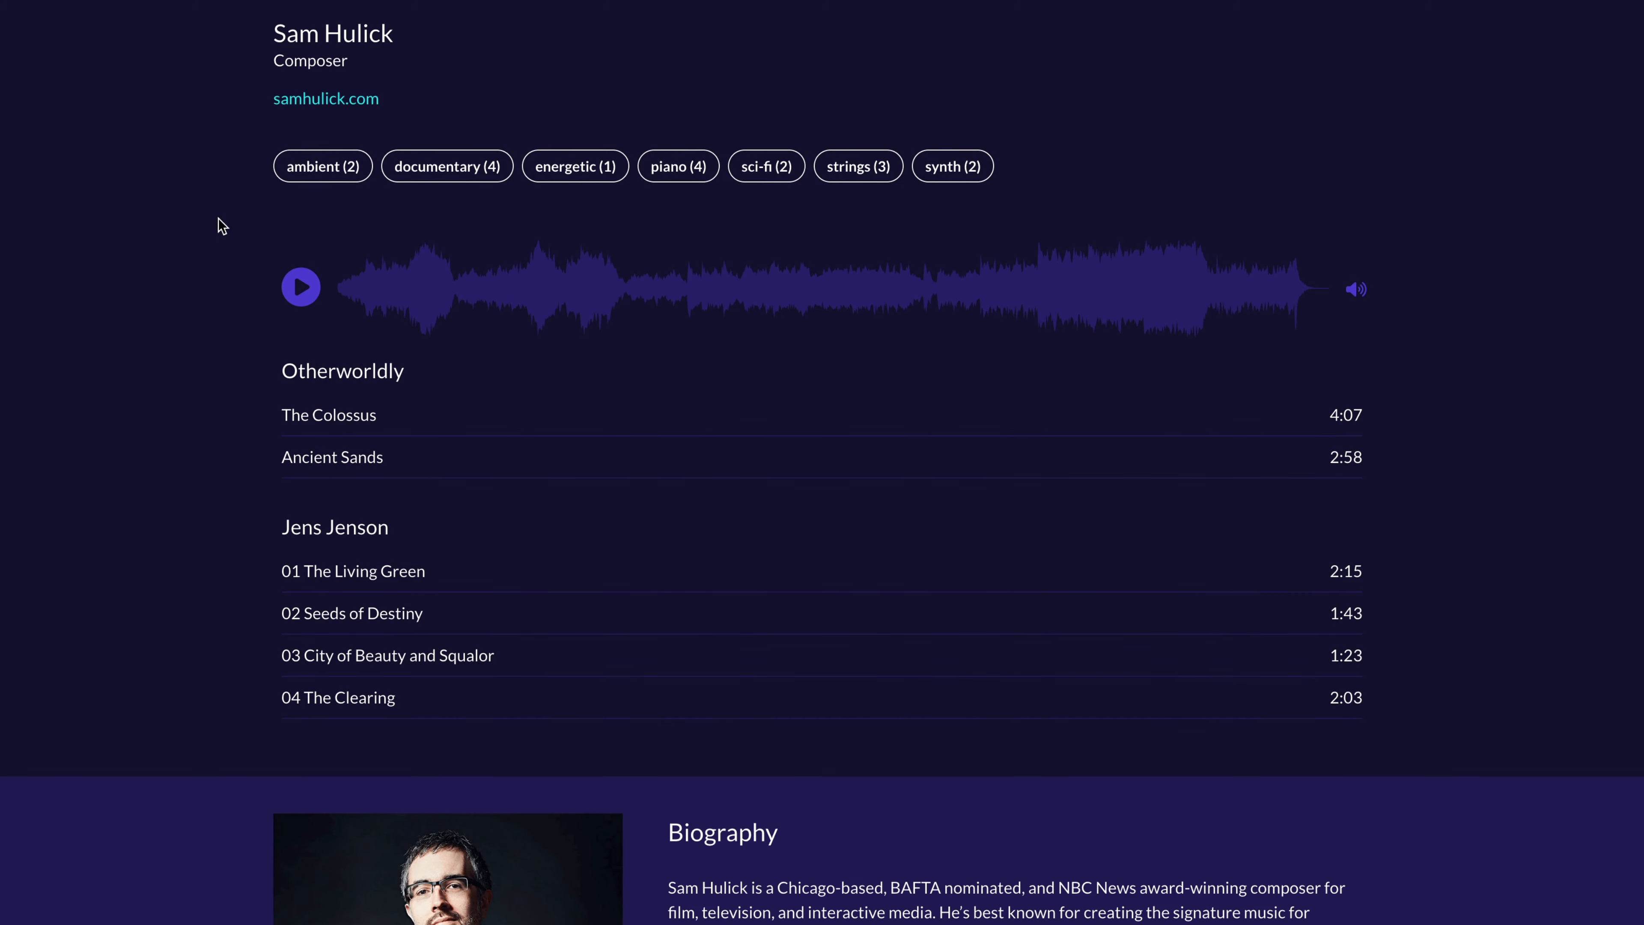
pyautogui.moveTo(206, 135)
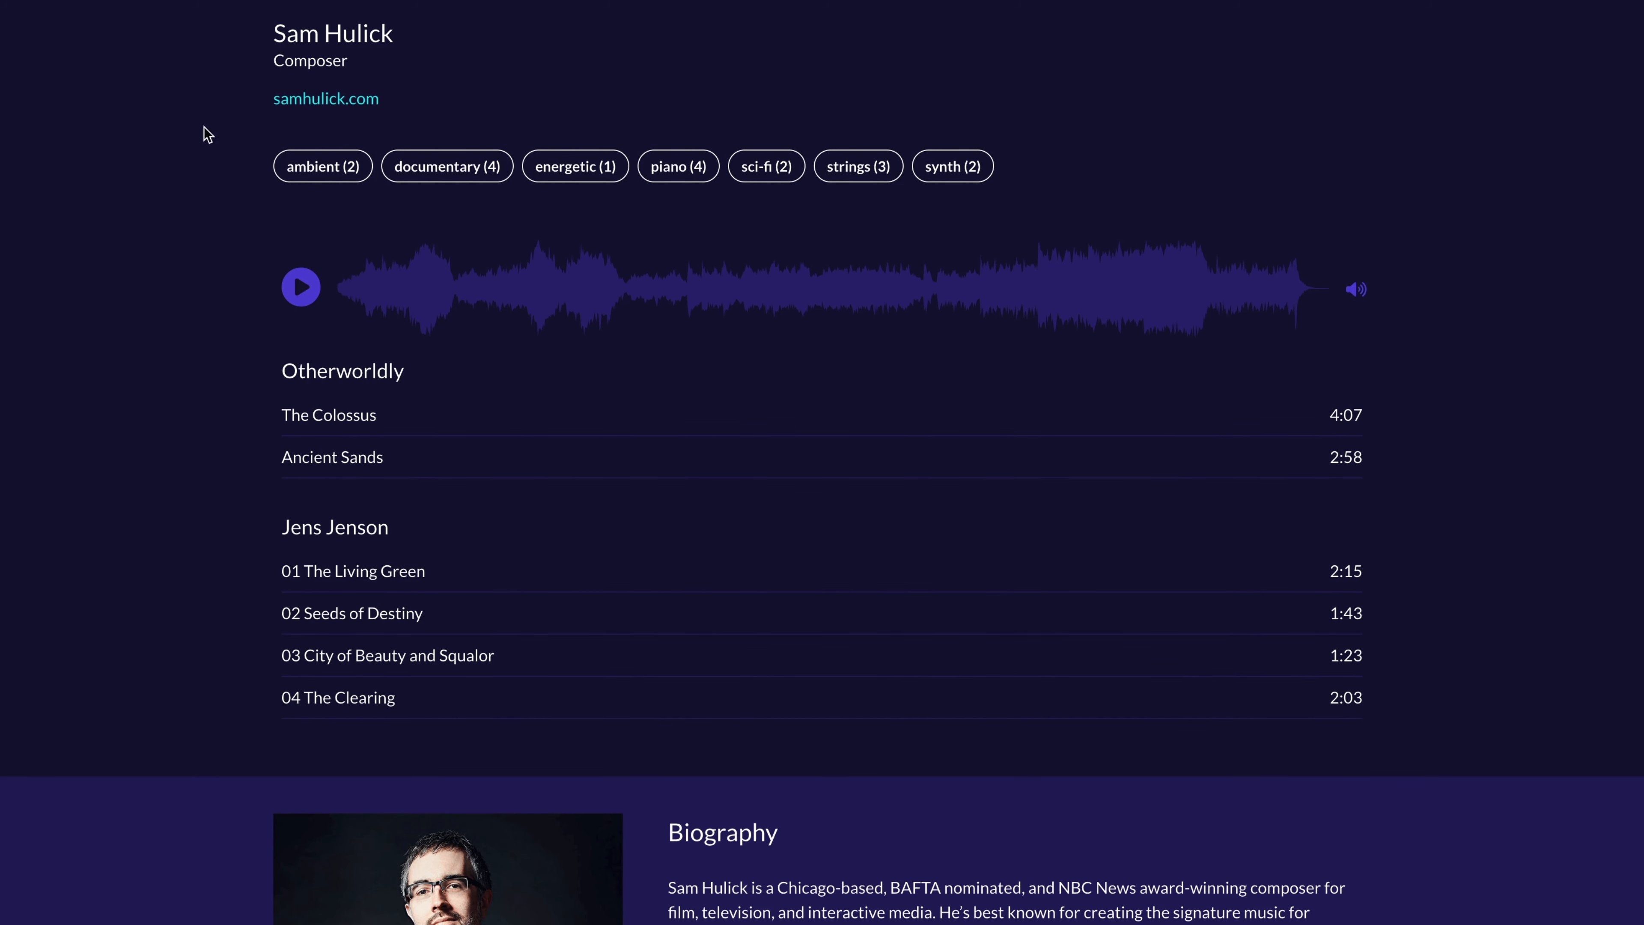
pyautogui.moveTo(1036, 215)
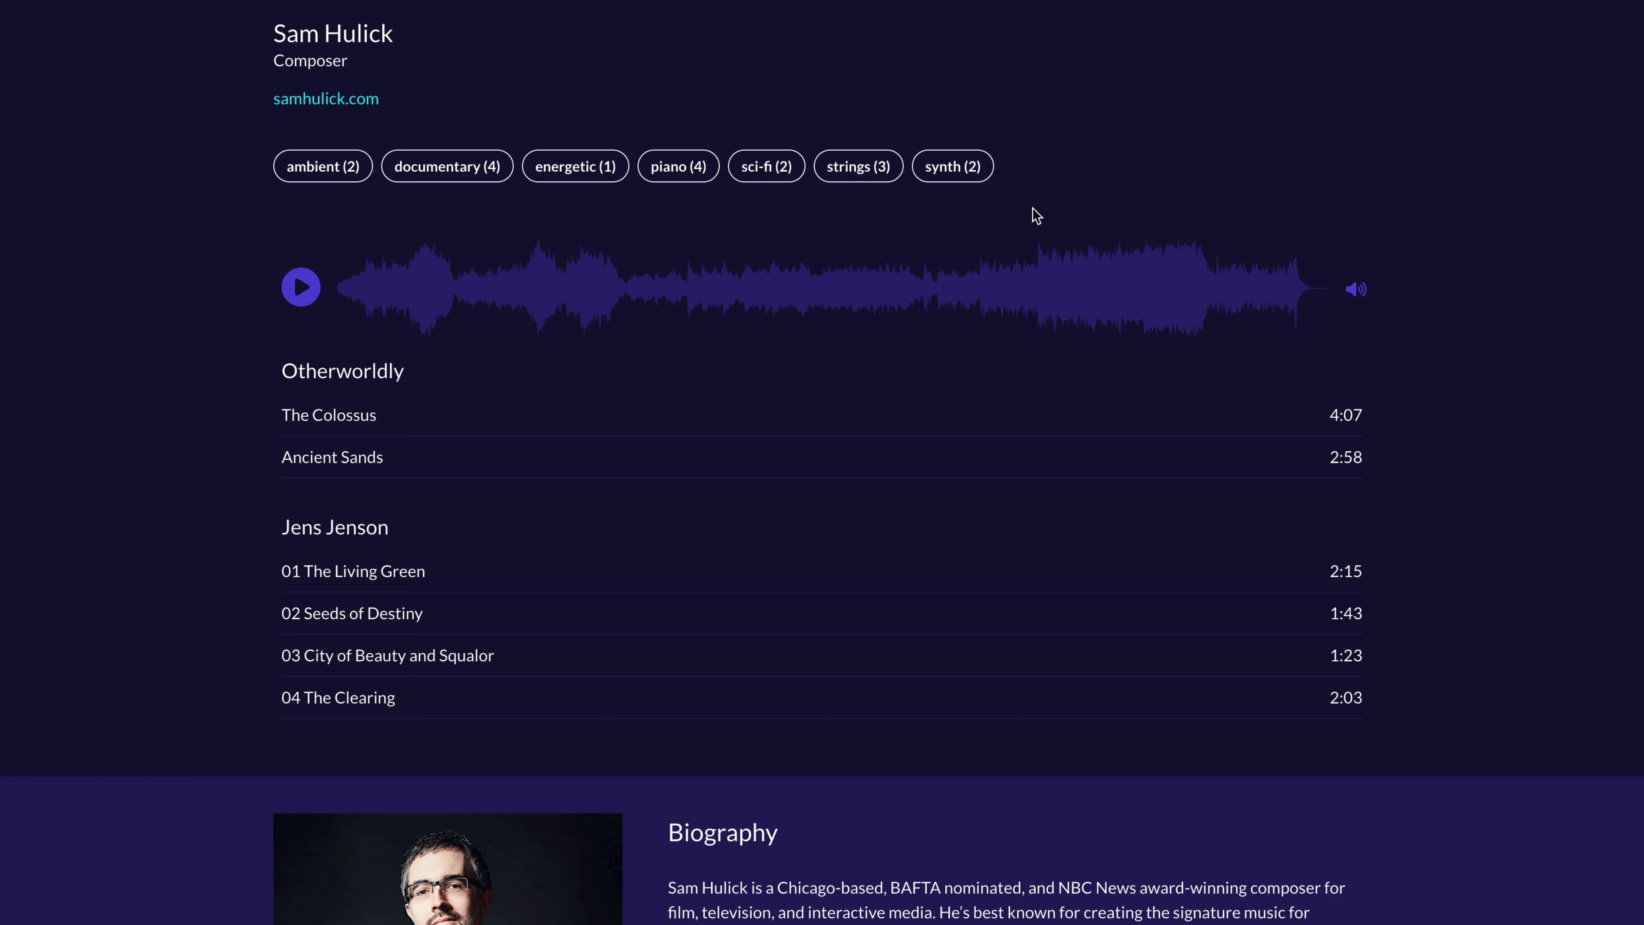
pyautogui.moveTo(1037, 205)
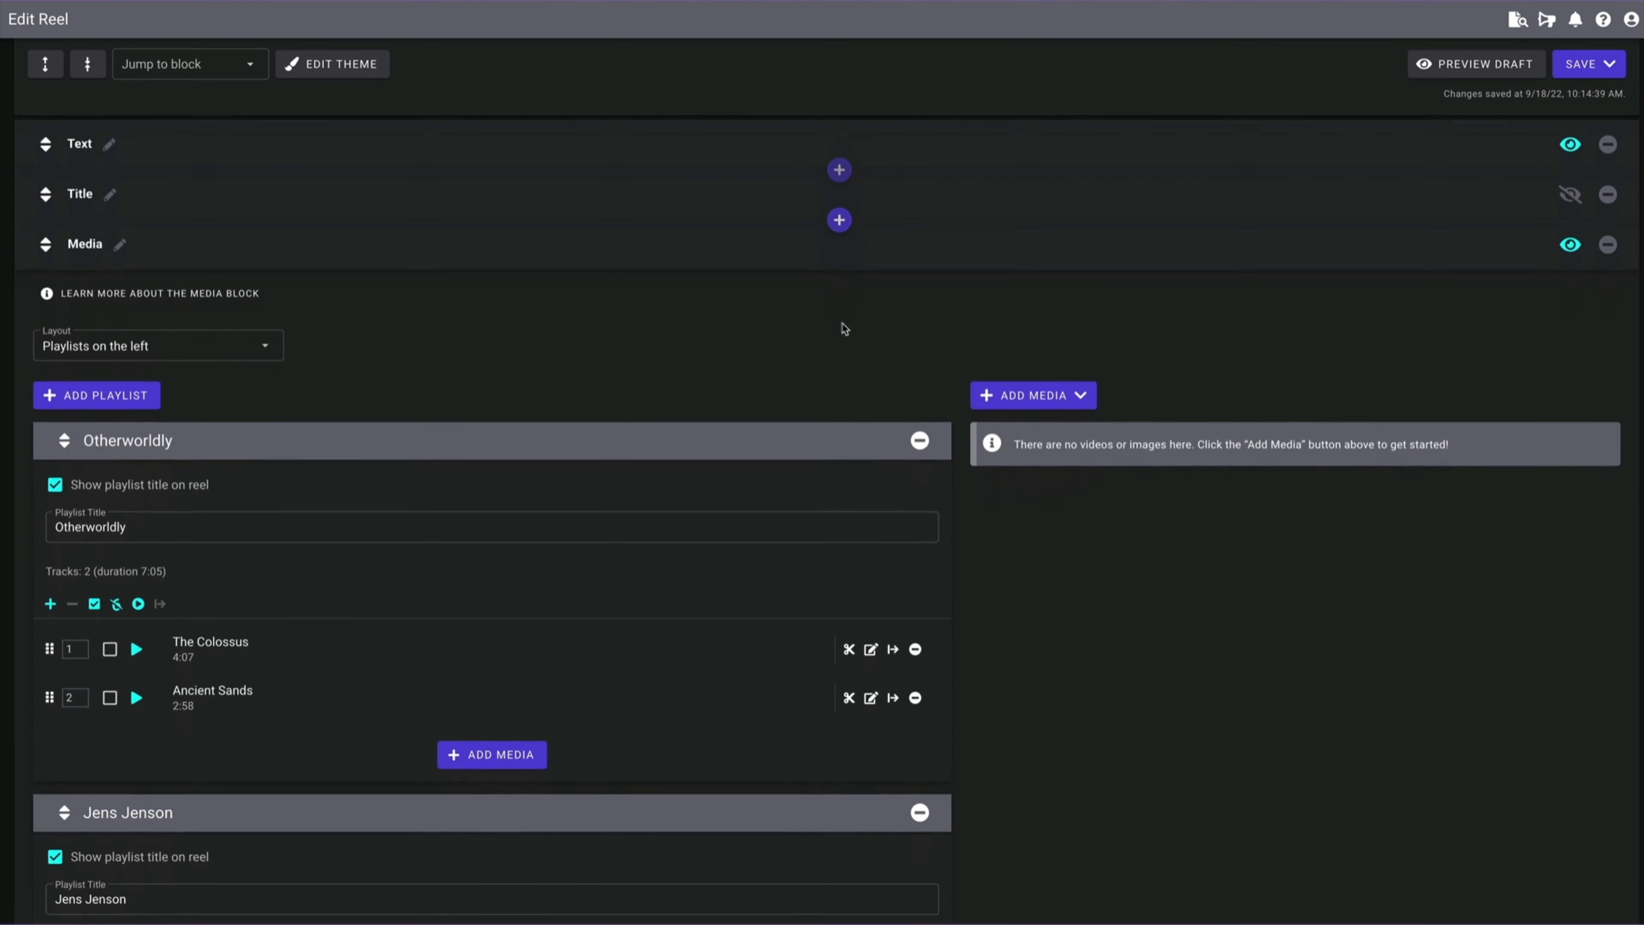
pyautogui.scroll(-3)
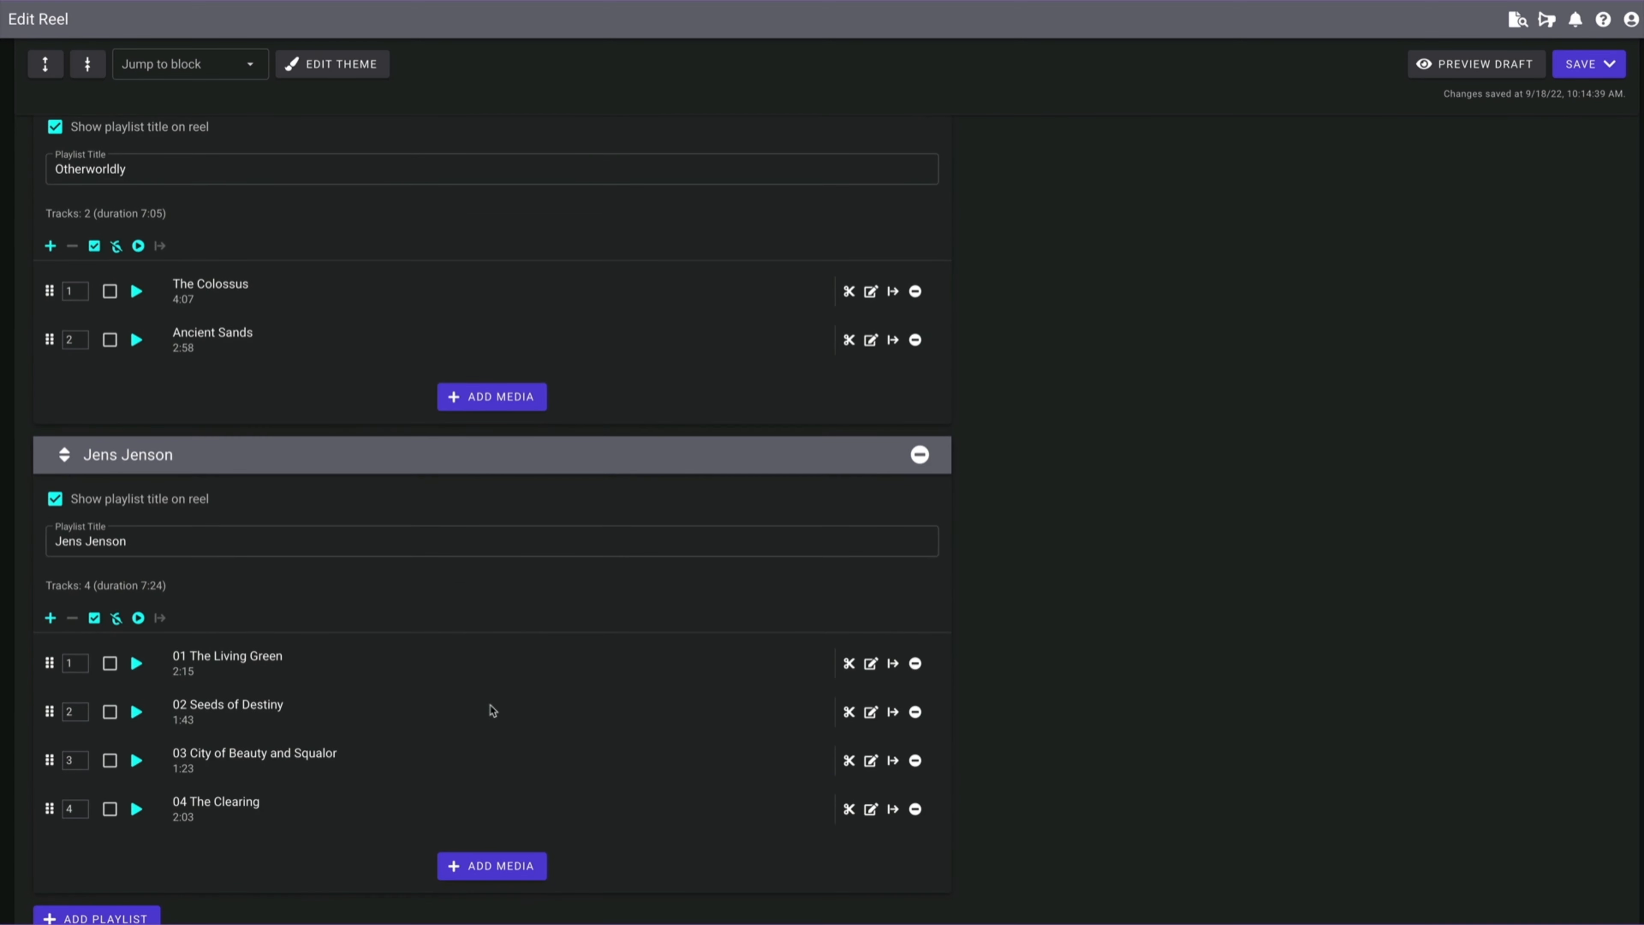
pyautogui.scroll(-3)
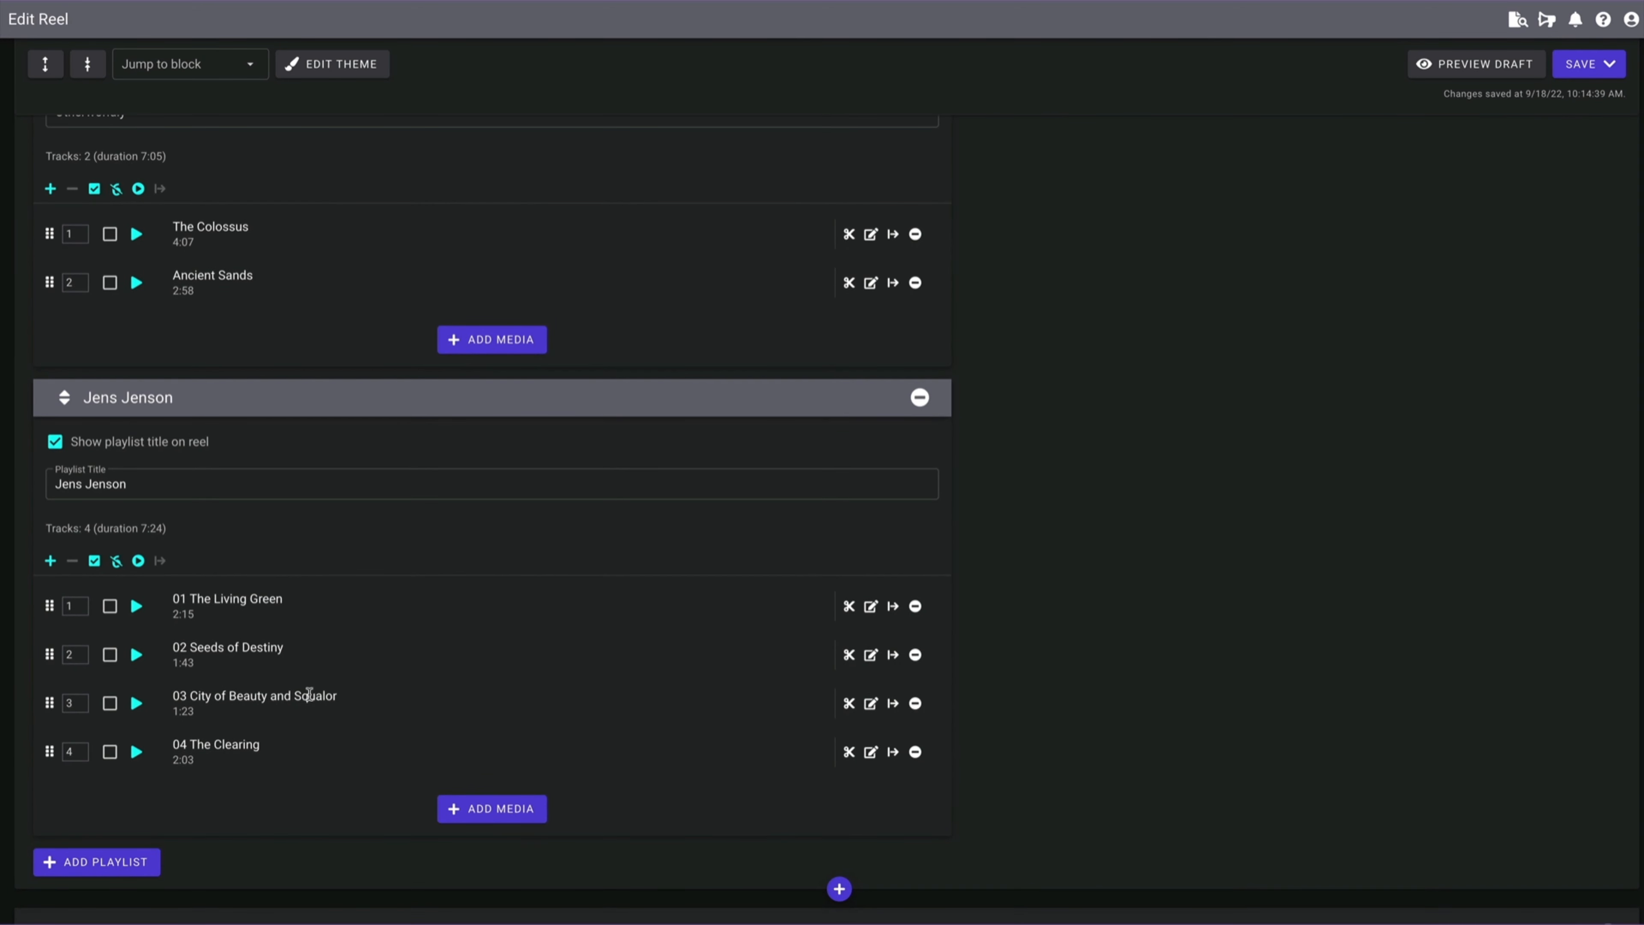
pyautogui.moveTo(221, 218)
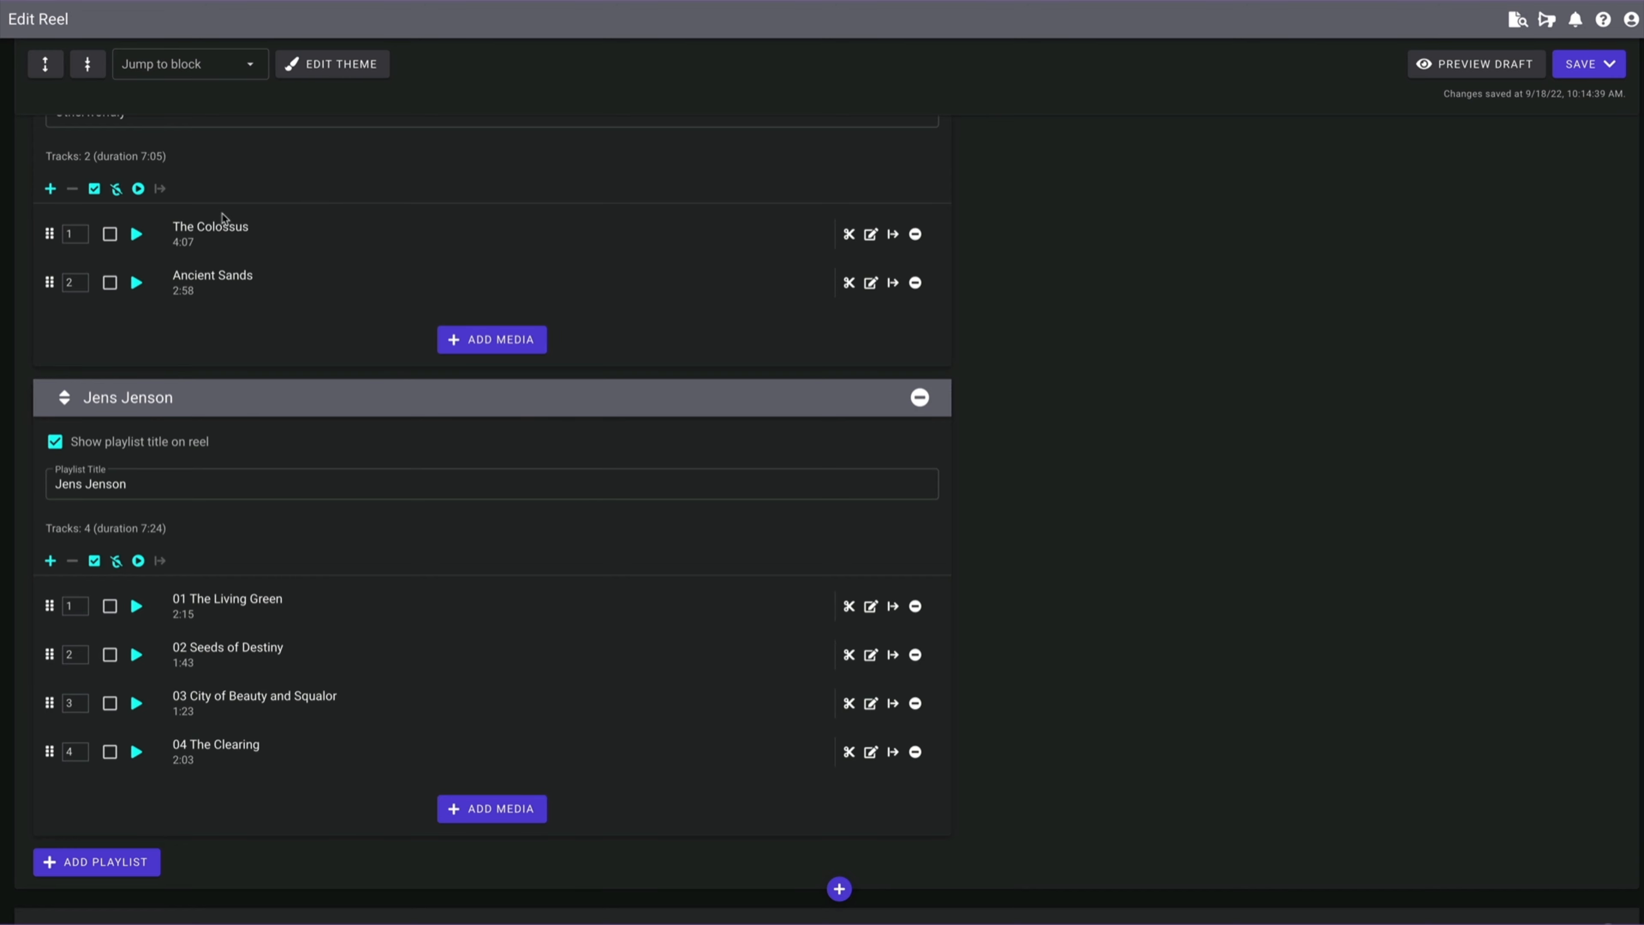
pyautogui.moveTo(1042, 347)
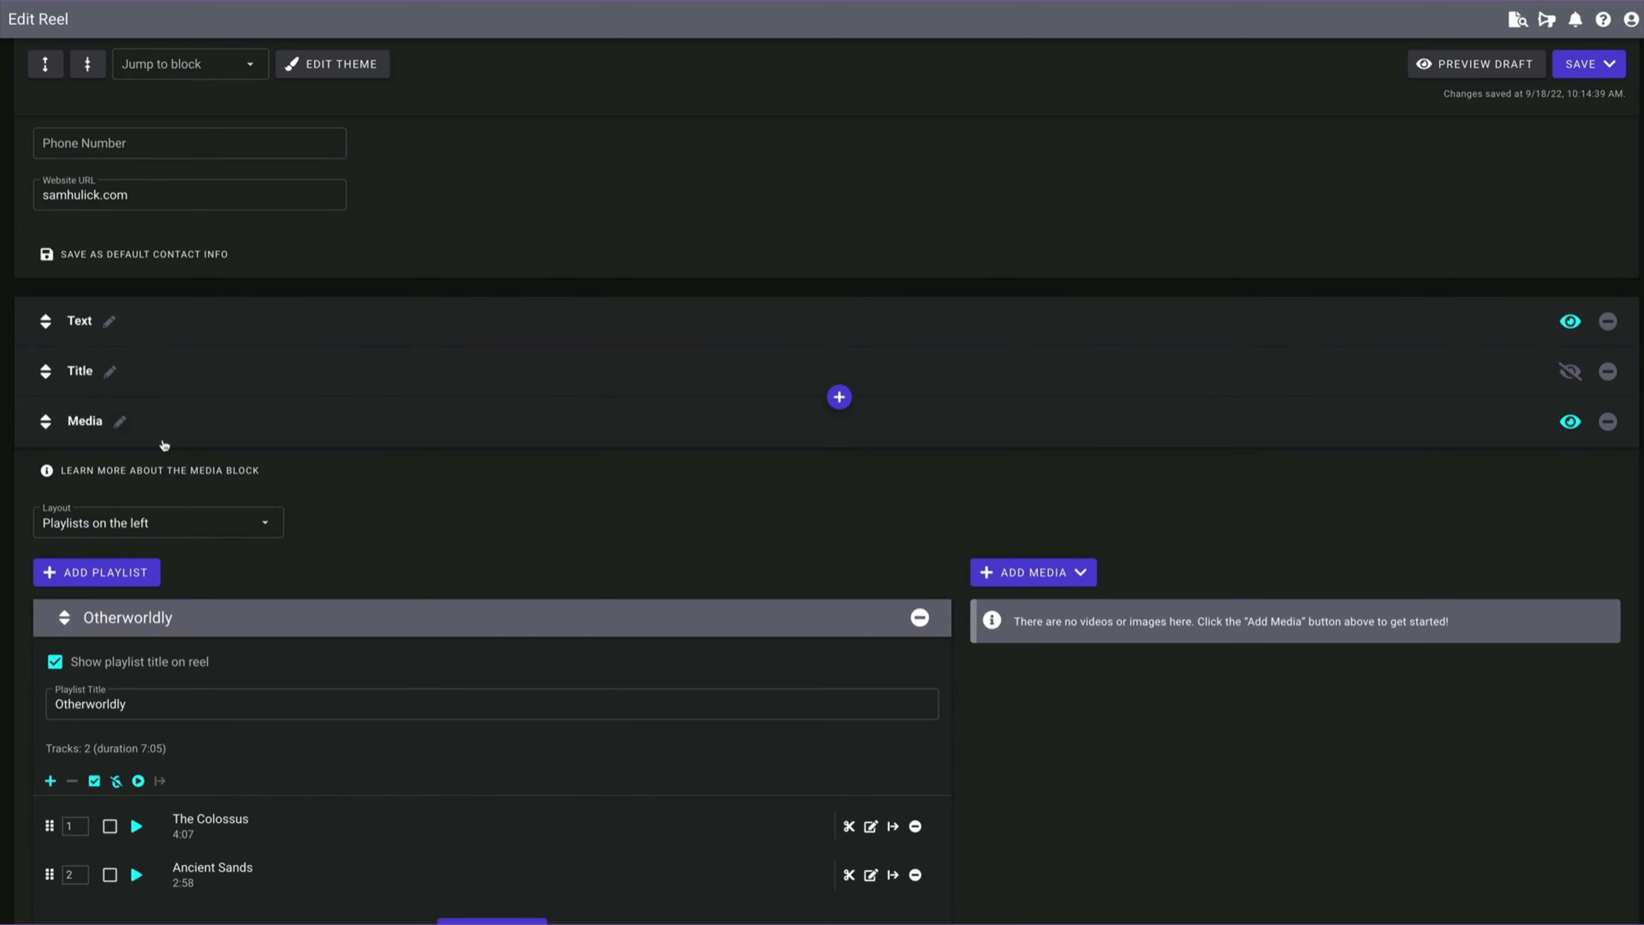
pyautogui.moveTo(794, 408)
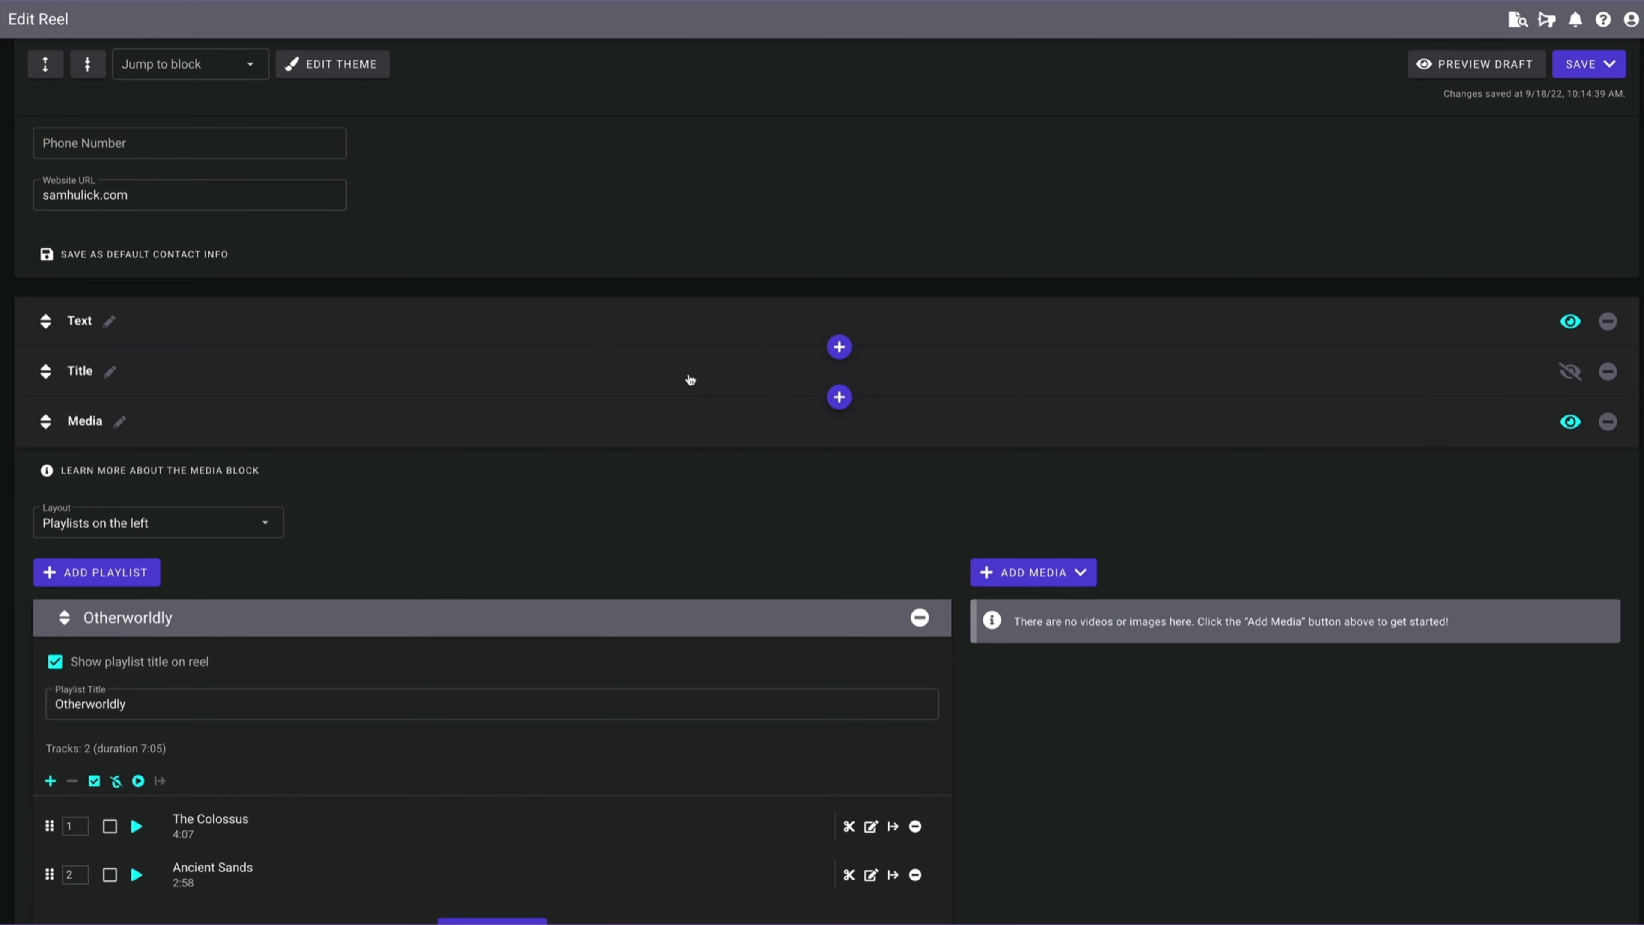
pyautogui.moveTo(840, 397)
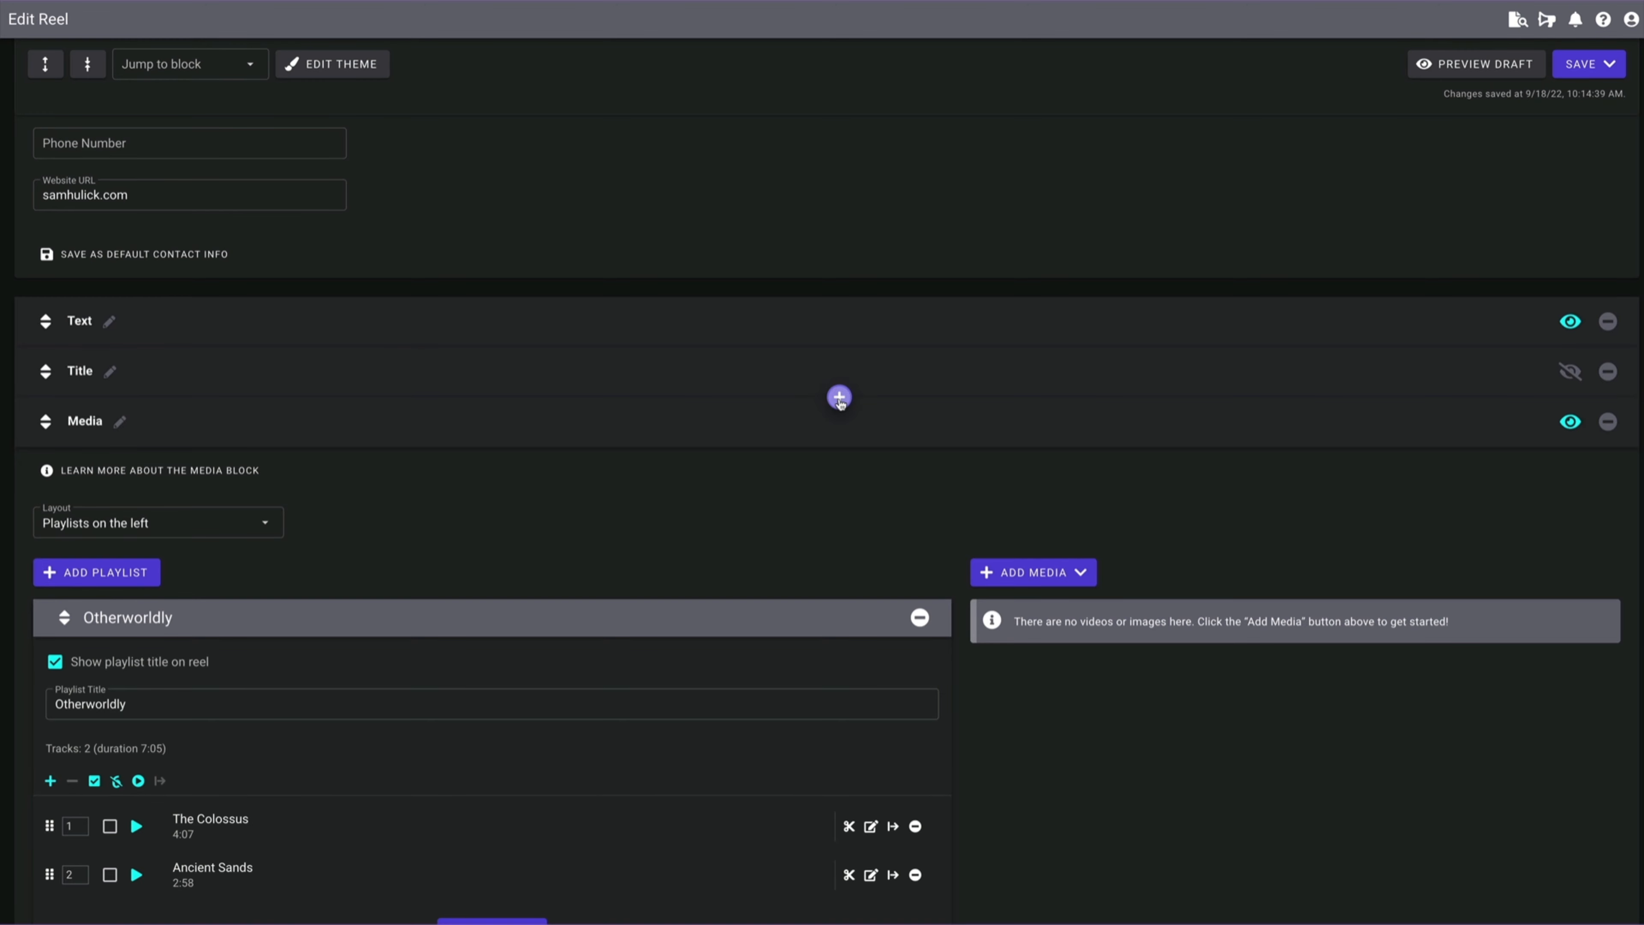
# - Insert a Tag Filter block from the block menu above the Media block
pyautogui.click(840, 397)
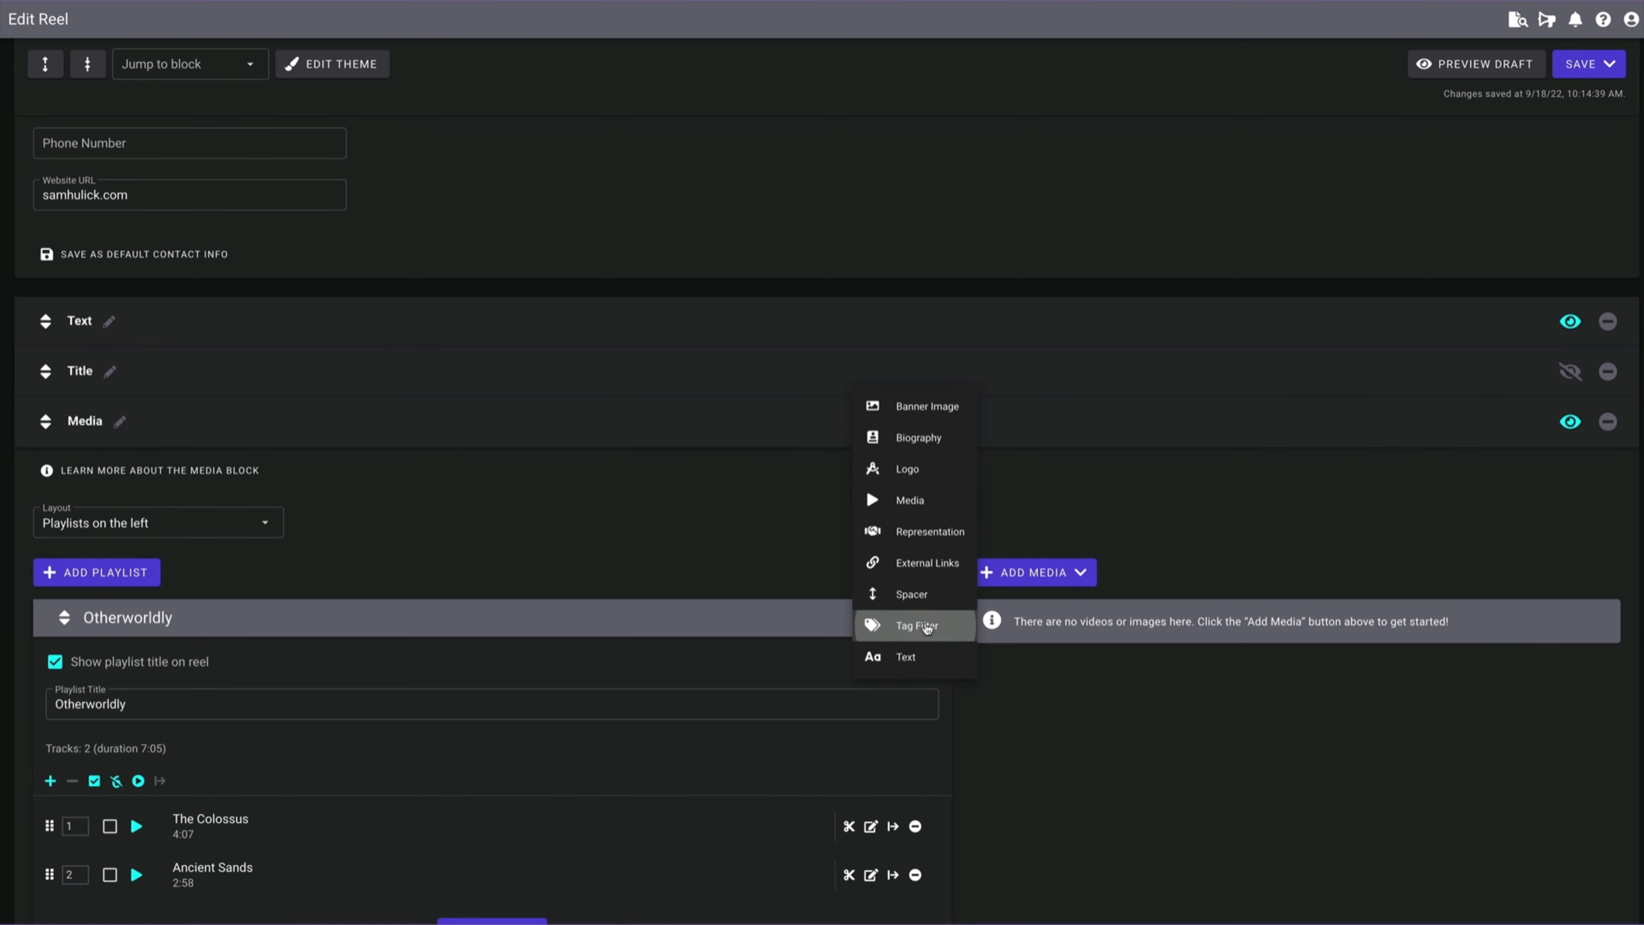
pyautogui.click(917, 626)
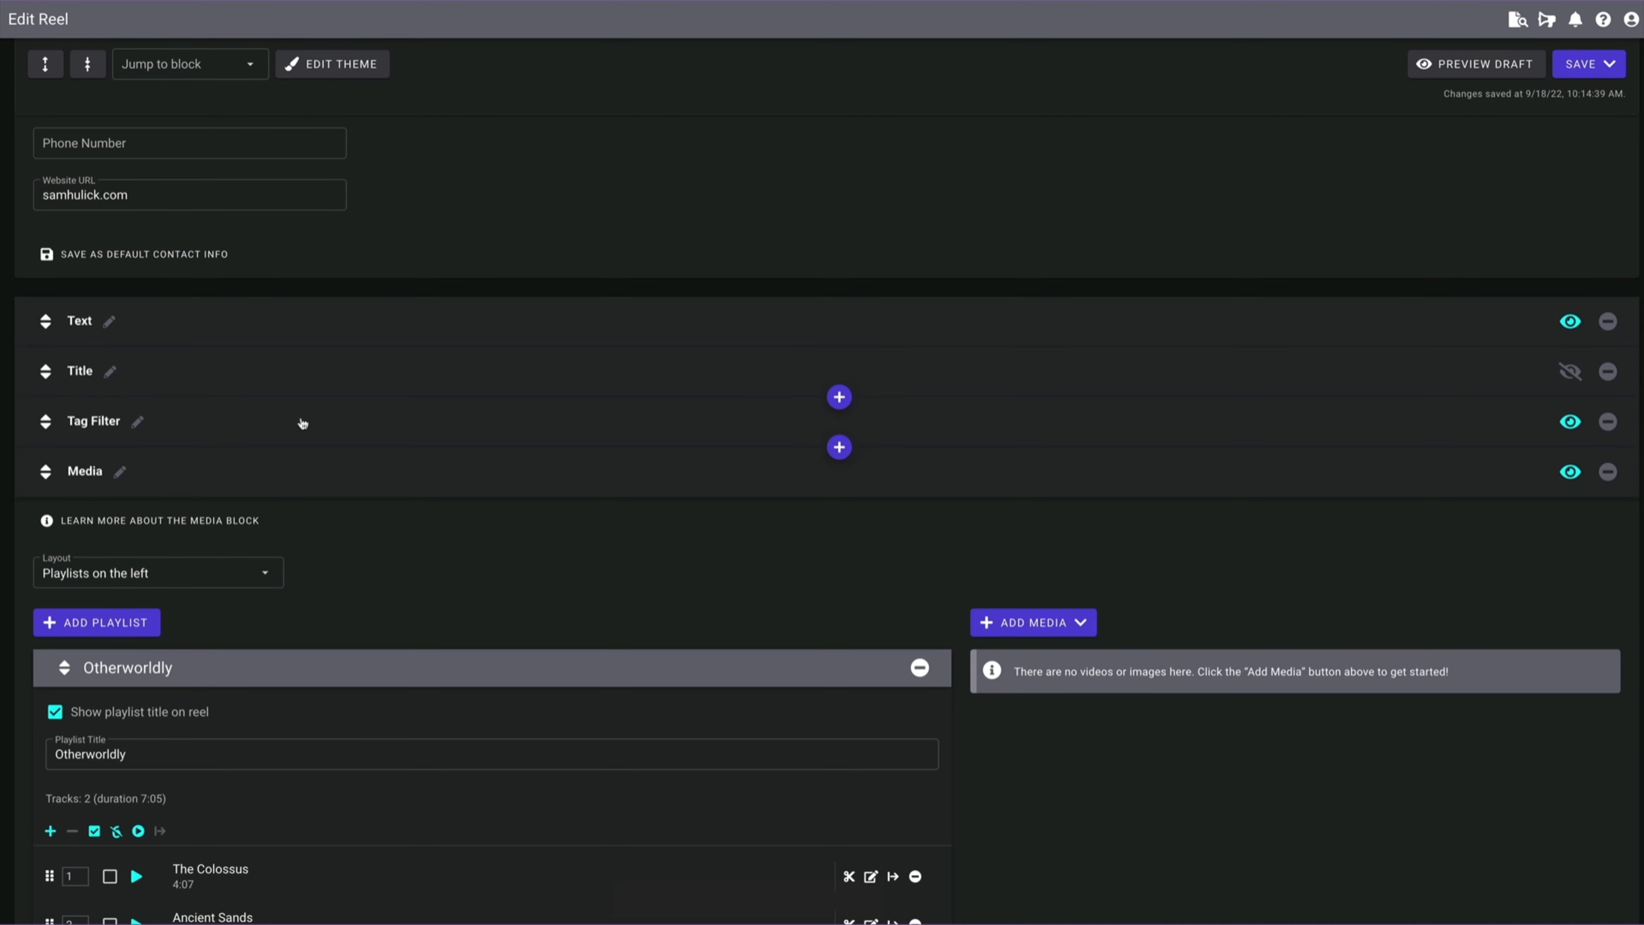
# - Add piano and the other genre tags to the Tag Filter block's Tags list
pyautogui.click(92, 420)
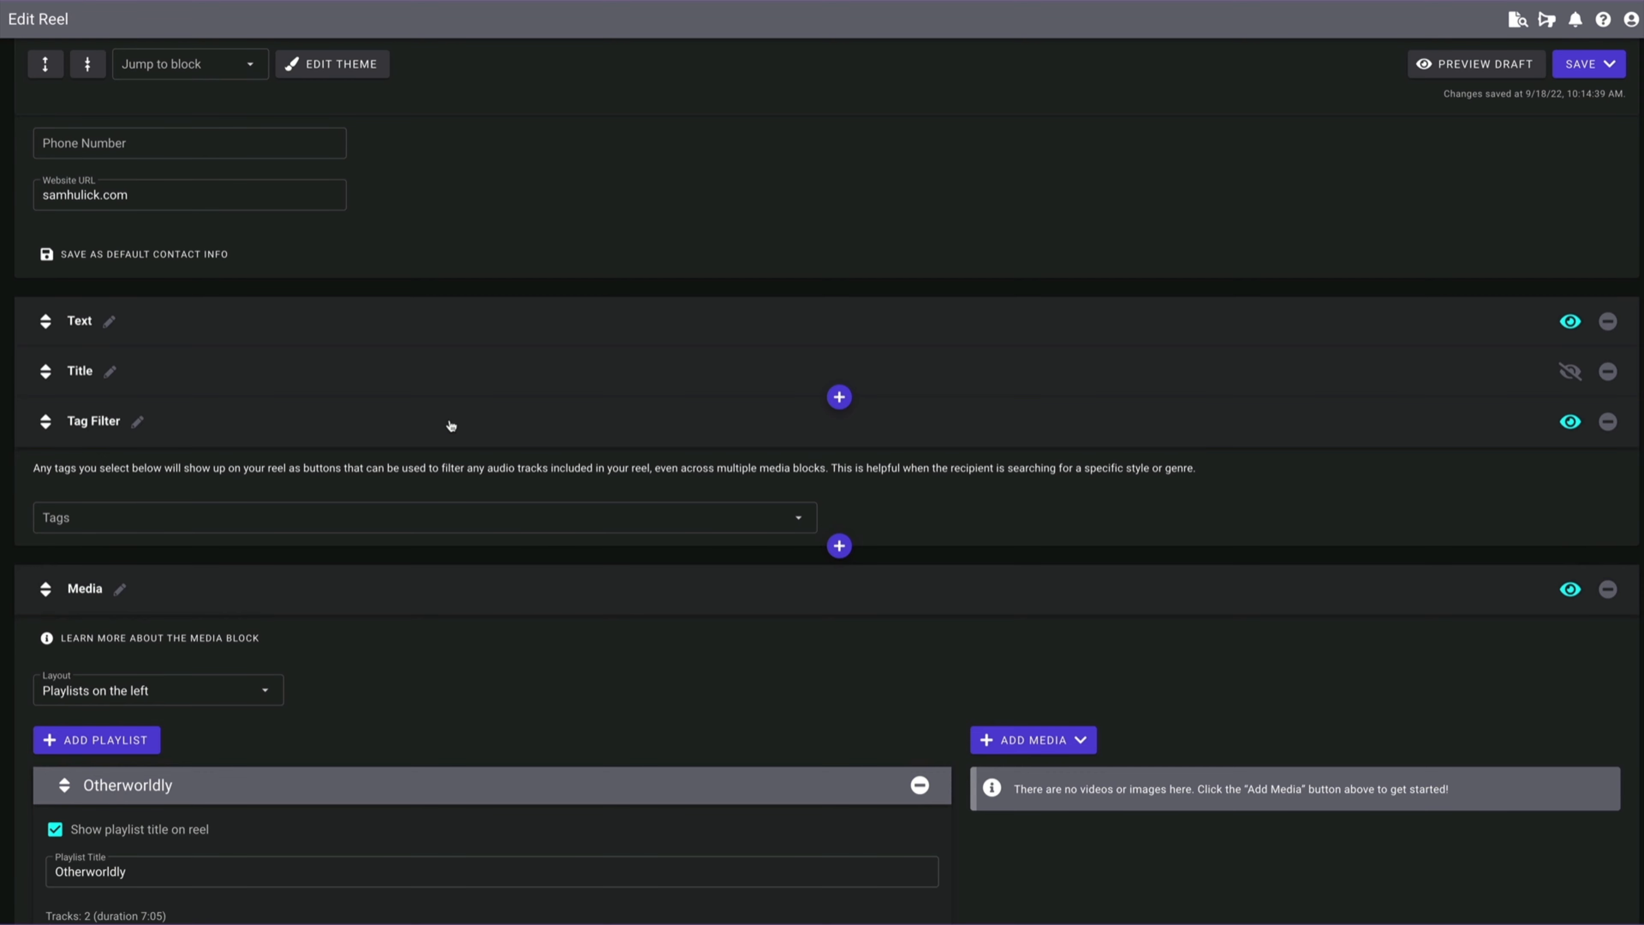
pyautogui.click(420, 517)
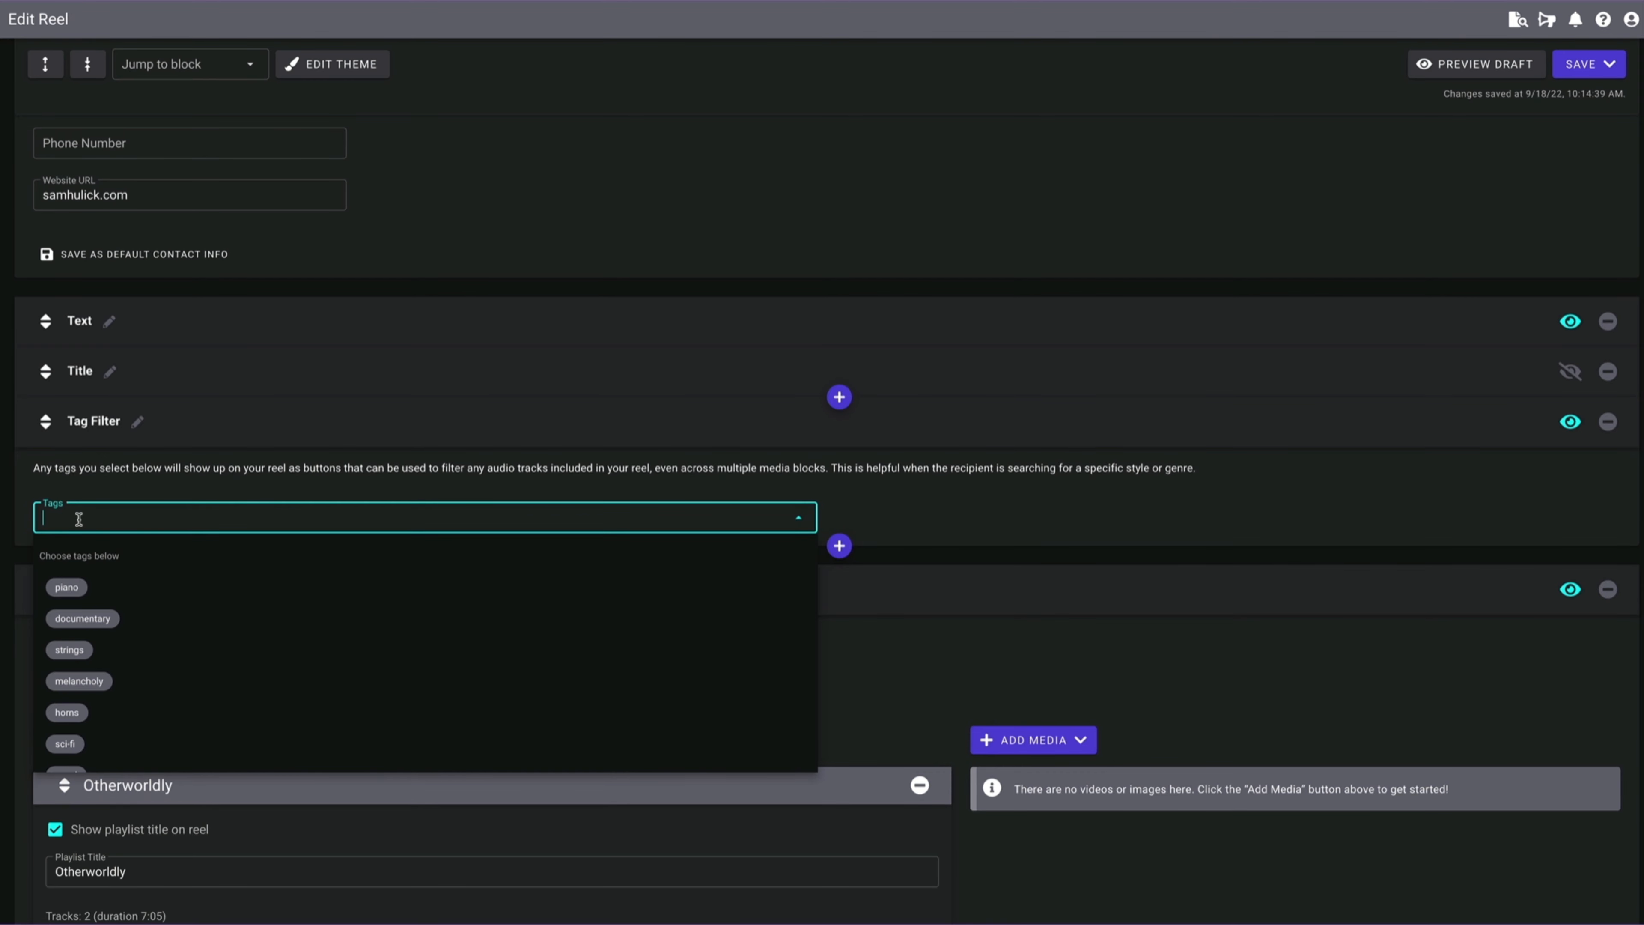
pyautogui.write('pia')
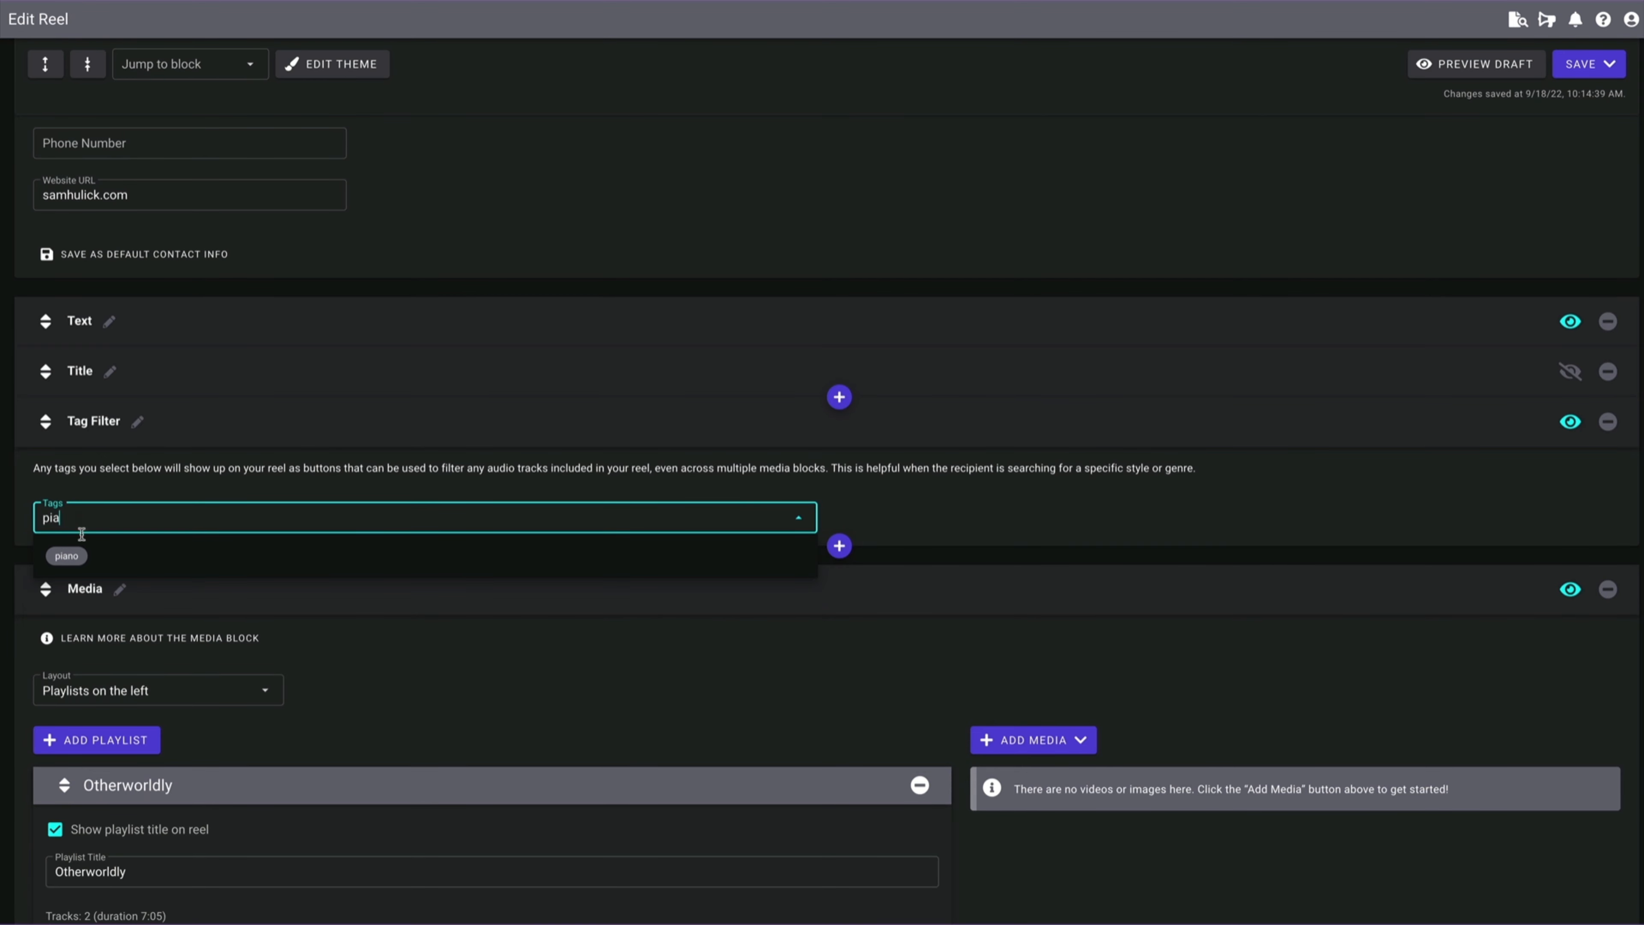
pyautogui.click(65, 555)
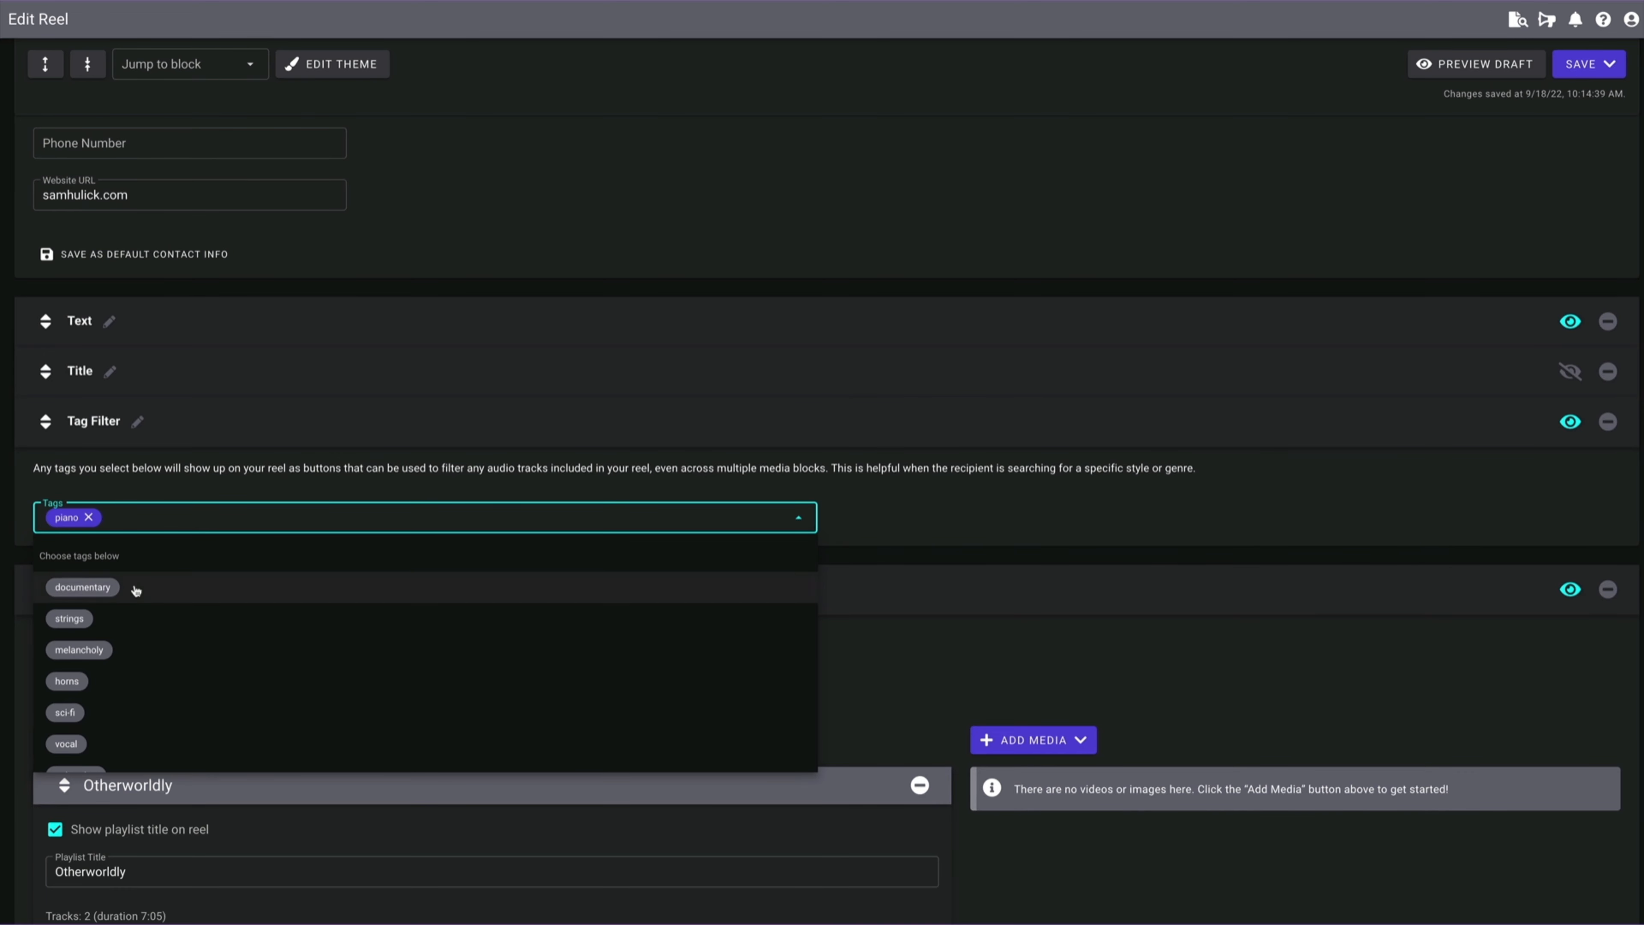
pyautogui.scroll(-3)
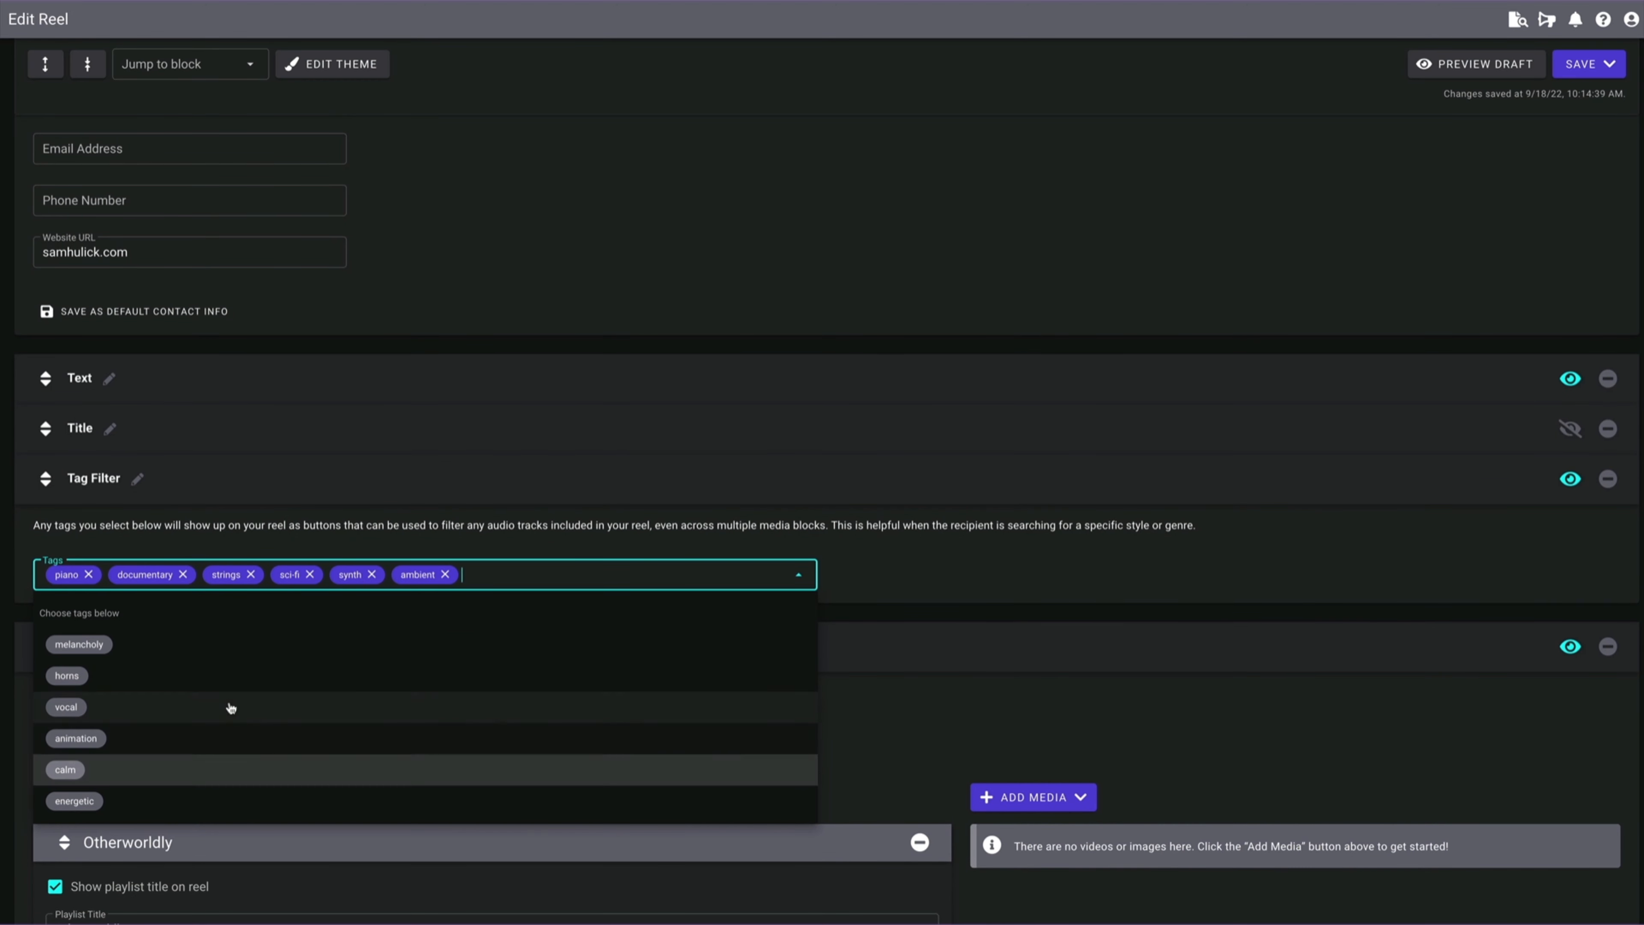
pyautogui.click(79, 644)
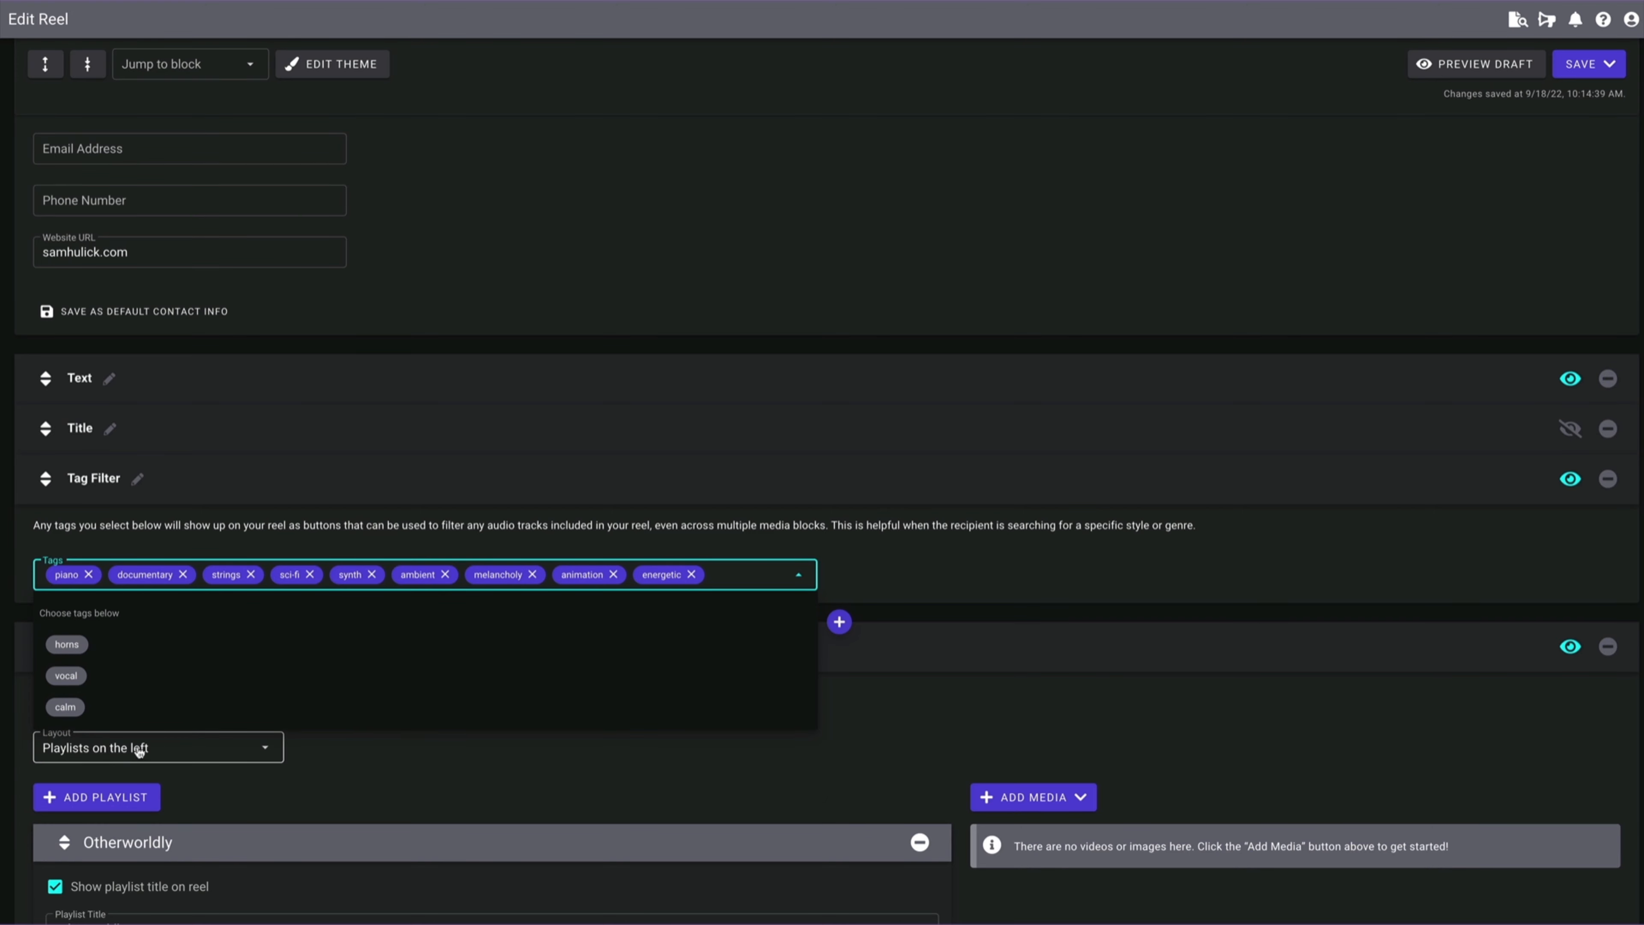
pyautogui.scroll(-3)
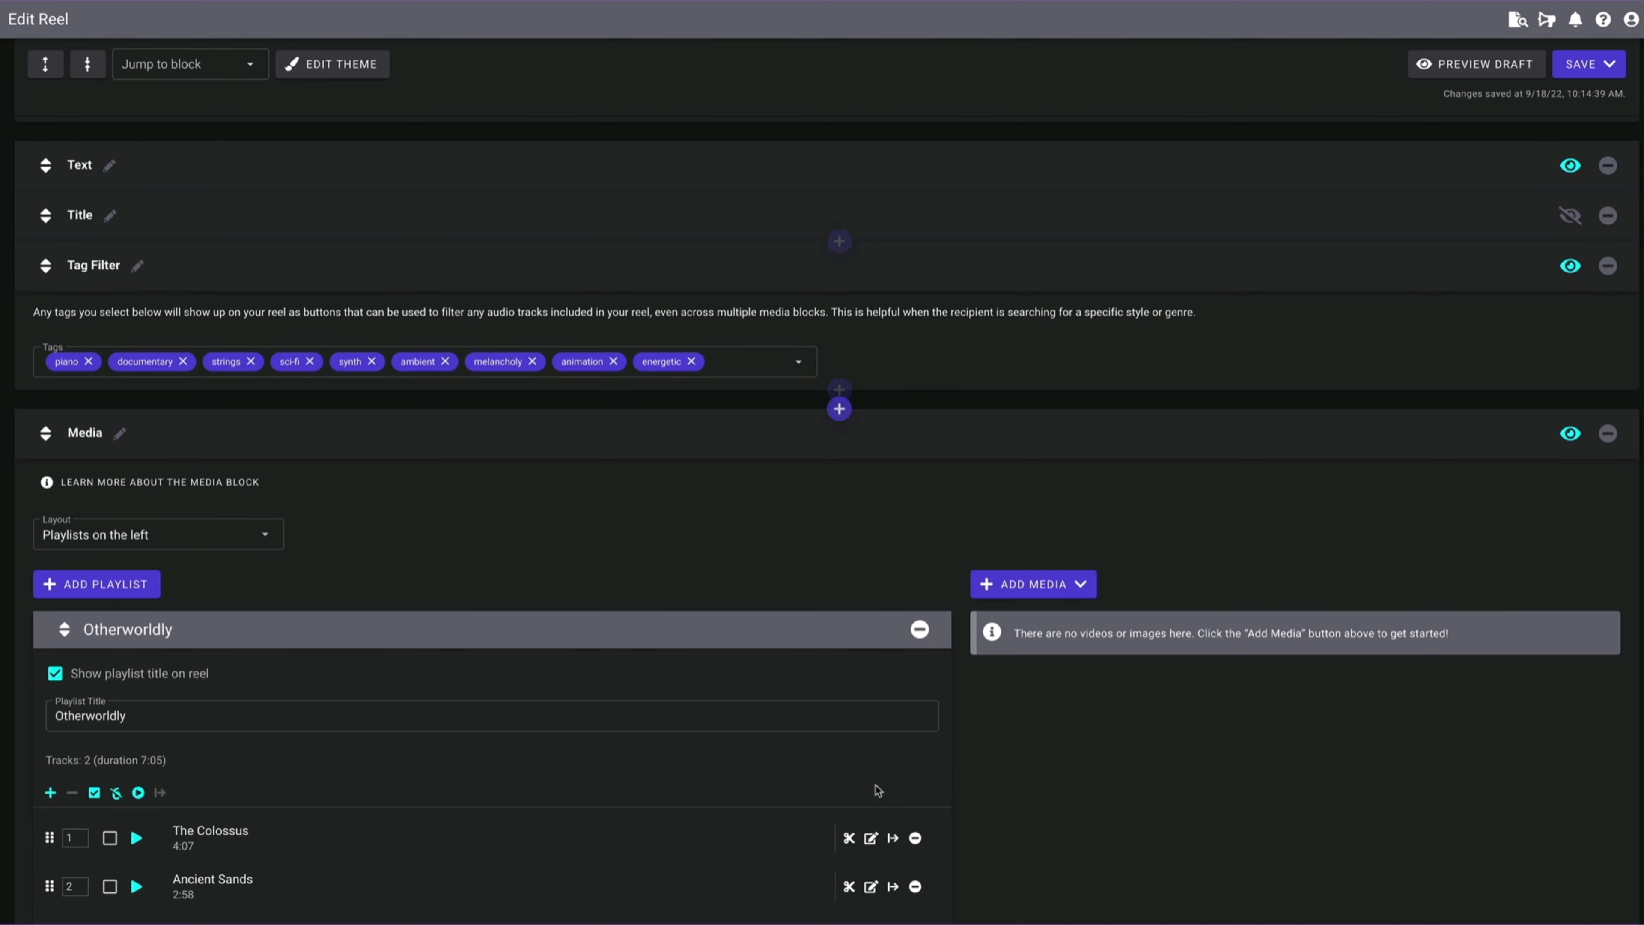
# - Save the reel and bring up the draft preview showing the genre filter buttons
pyautogui.click(1580, 64)
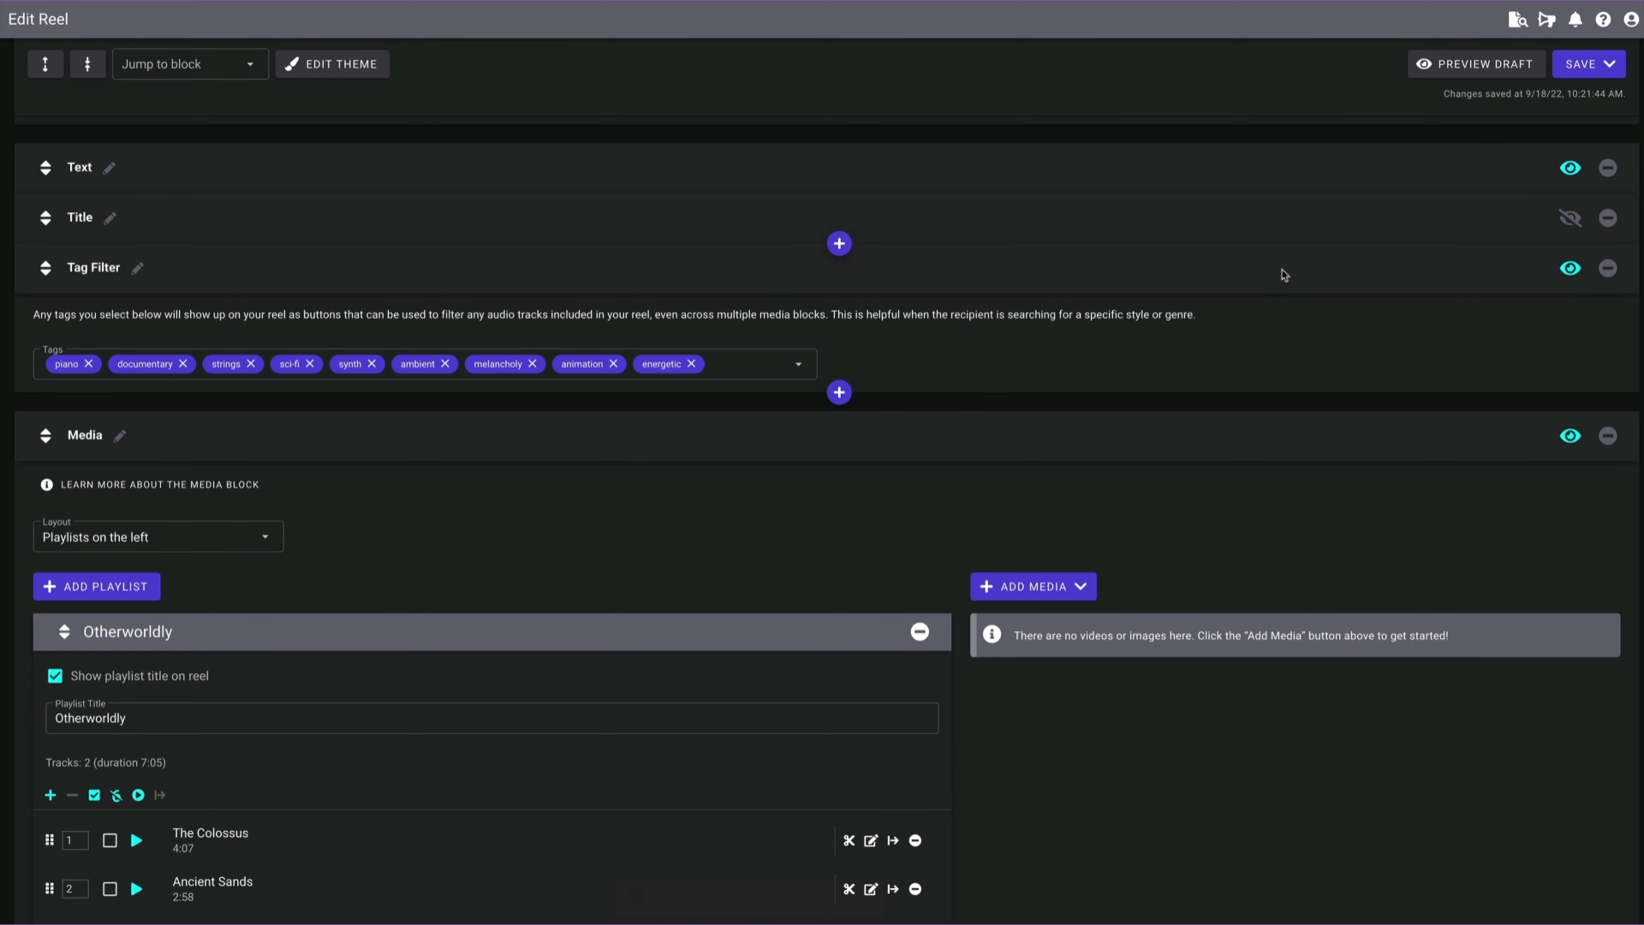
pyautogui.click(1477, 64)
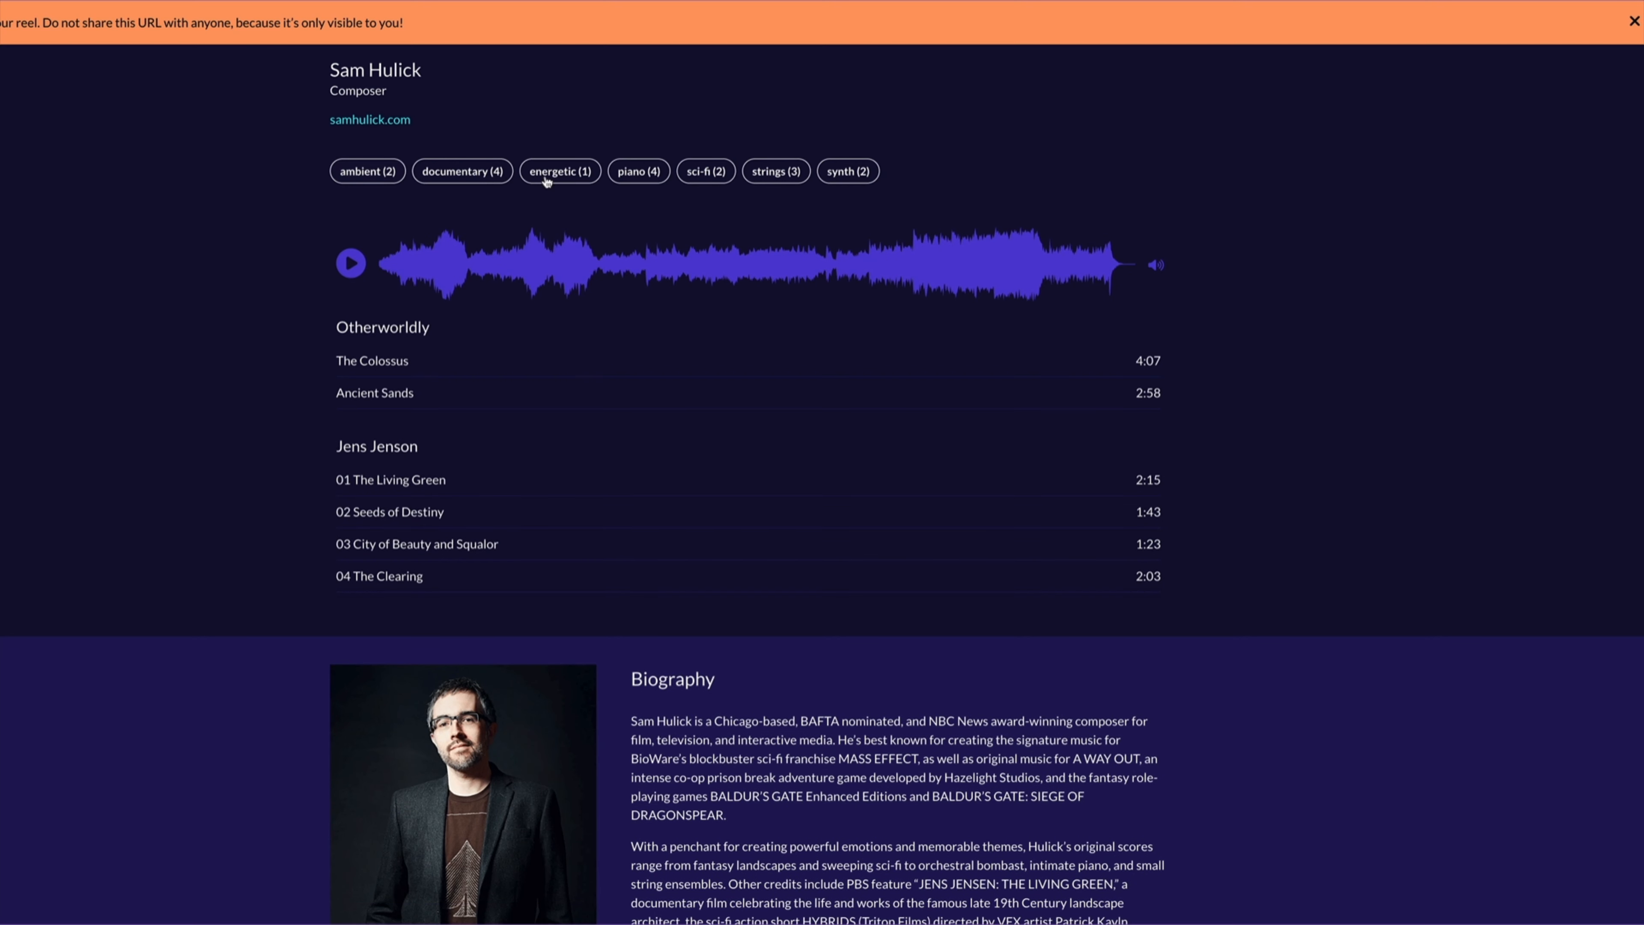
pyautogui.click(559, 172)
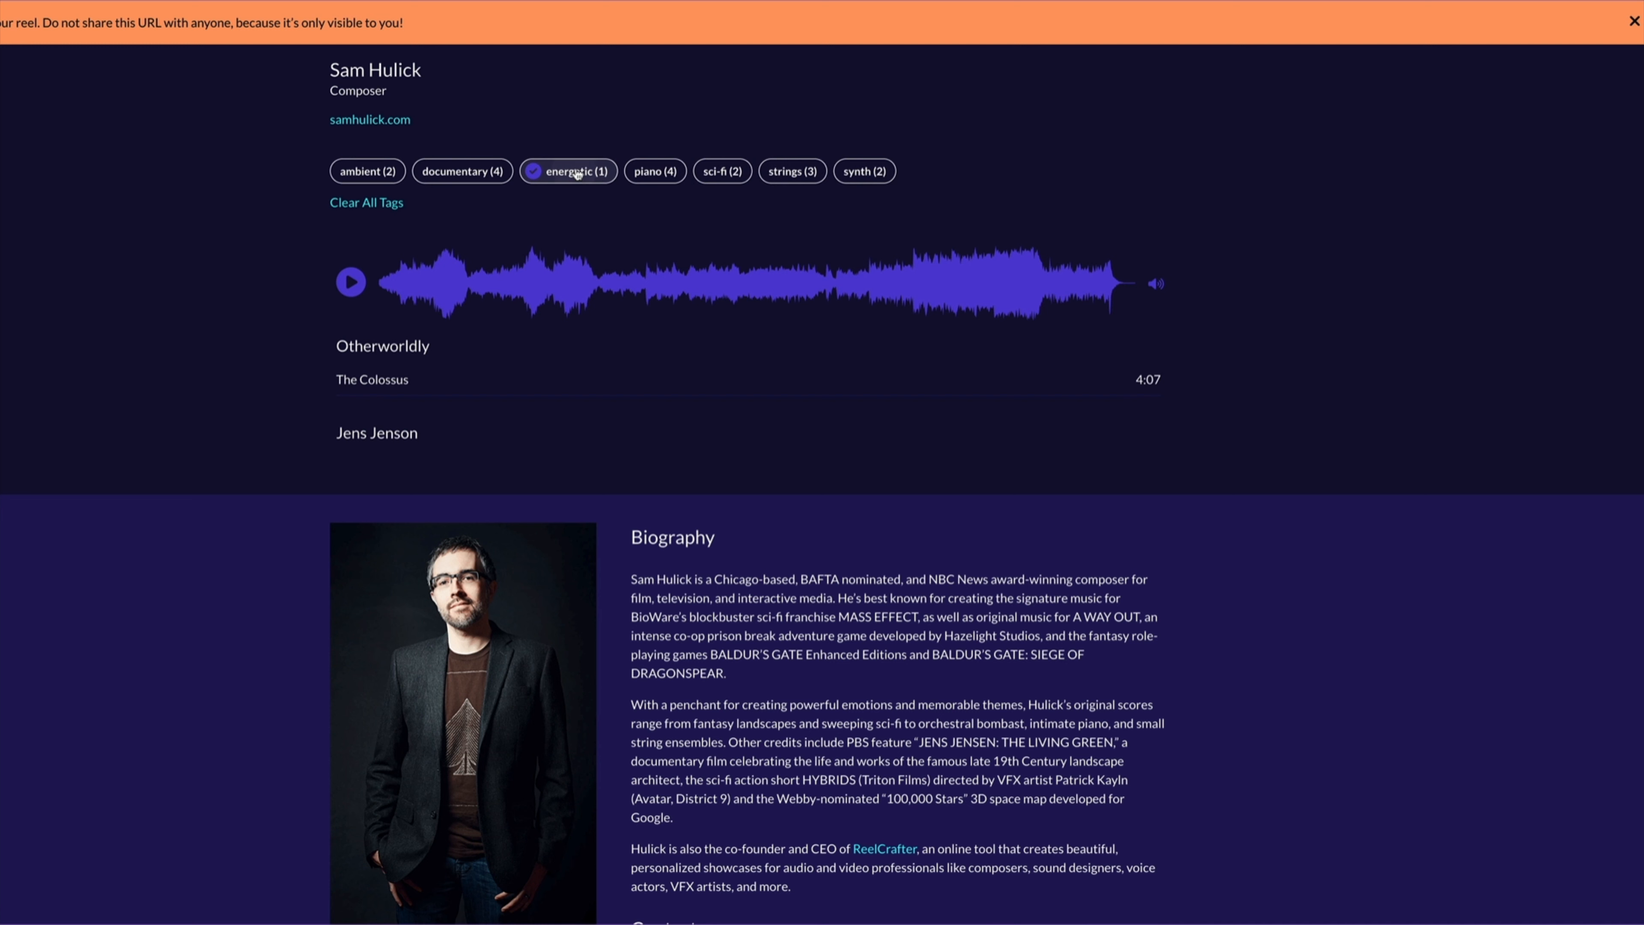
pyautogui.click(569, 171)
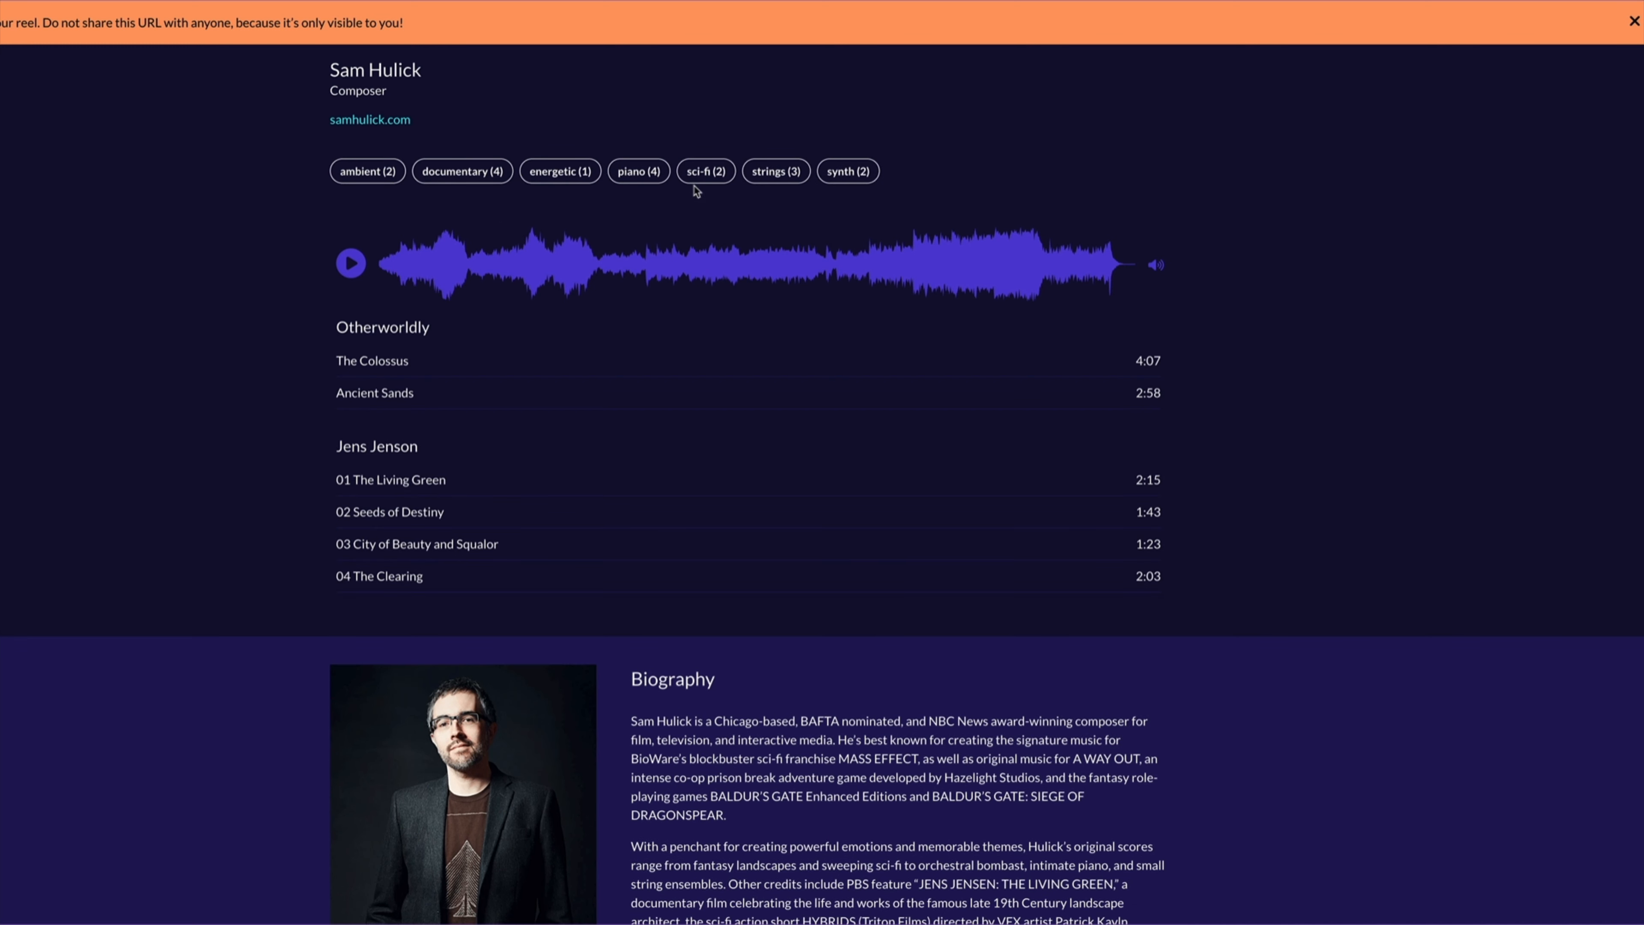
pyautogui.moveTo(850, 178)
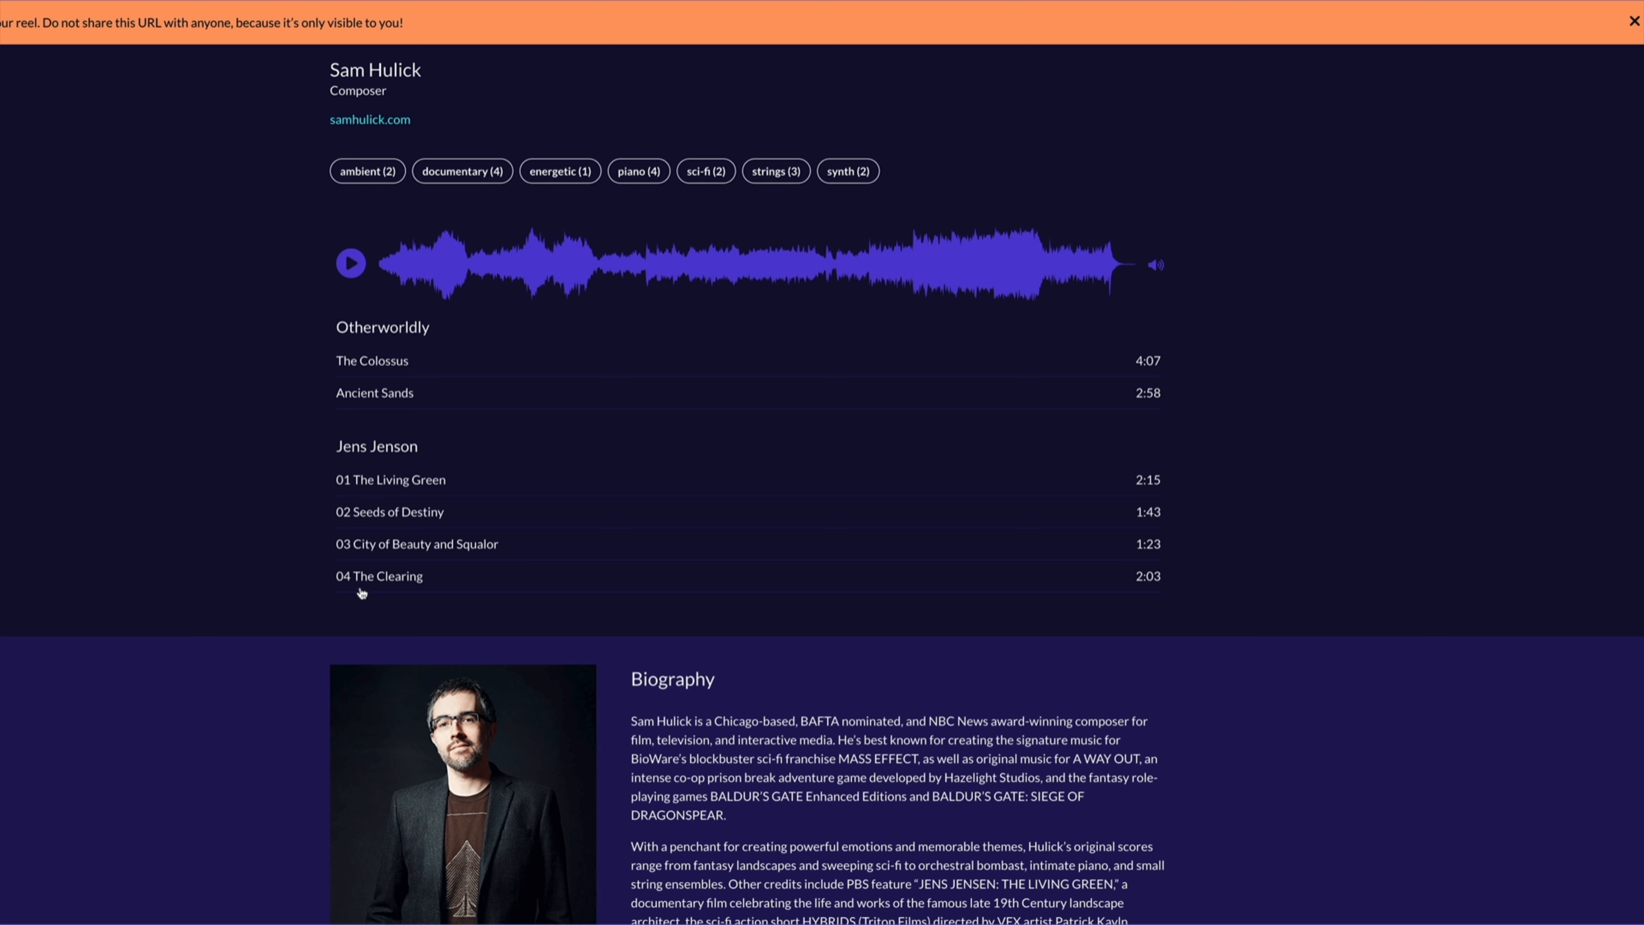
pyautogui.moveTo(413, 588)
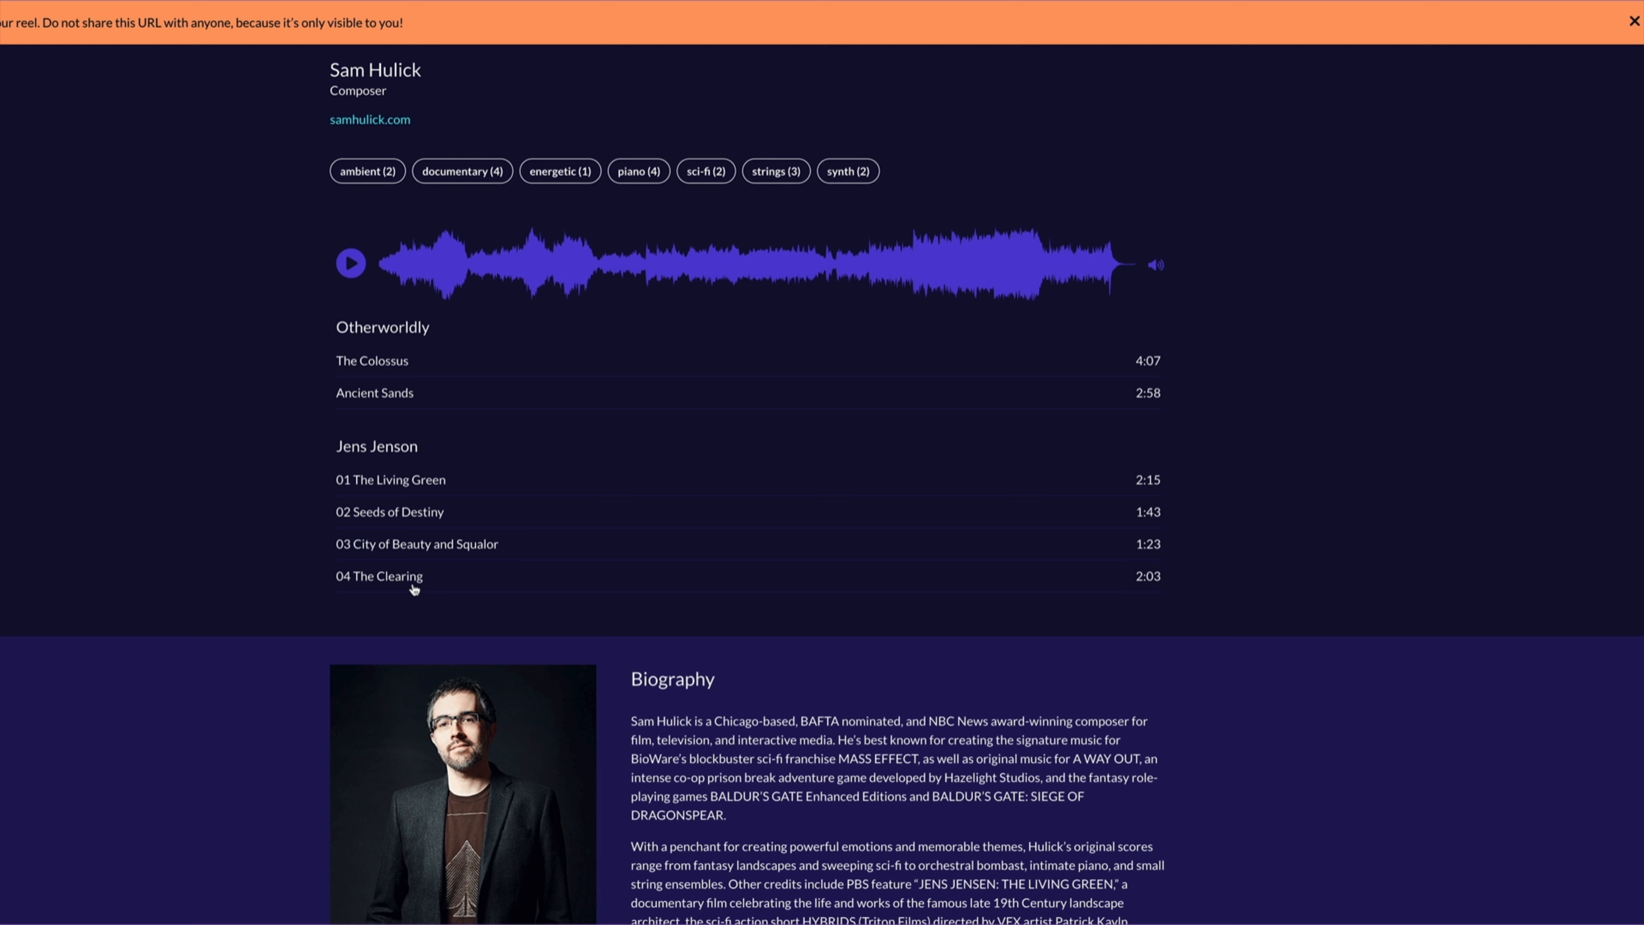
pyautogui.moveTo(831, 204)
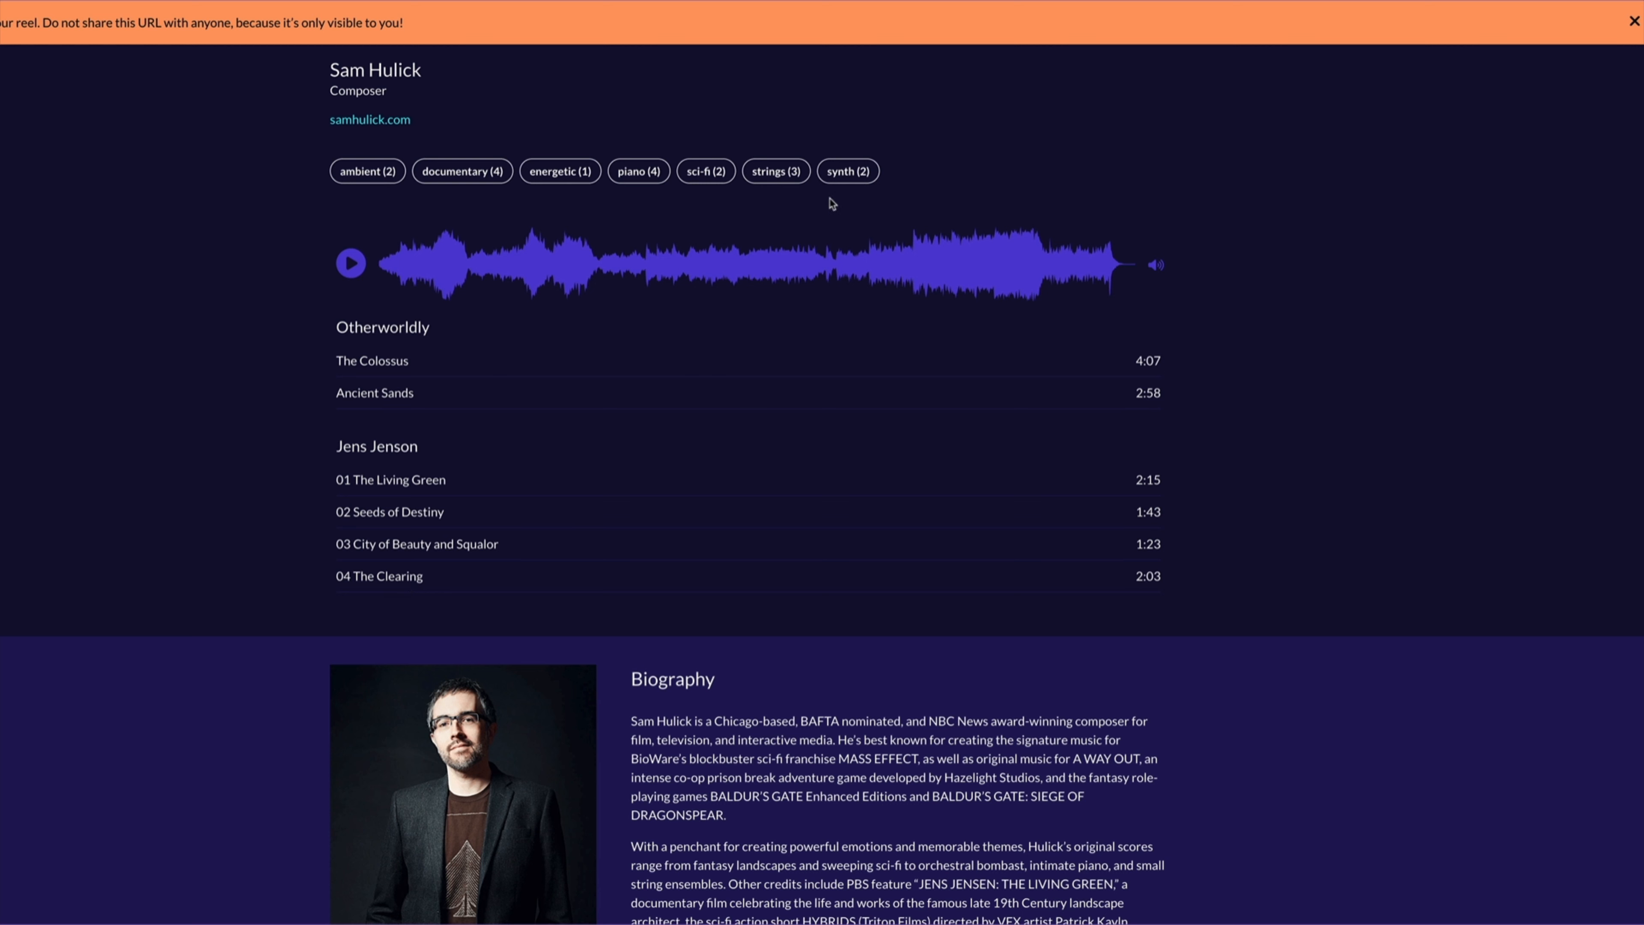
pyautogui.moveTo(1077, 181)
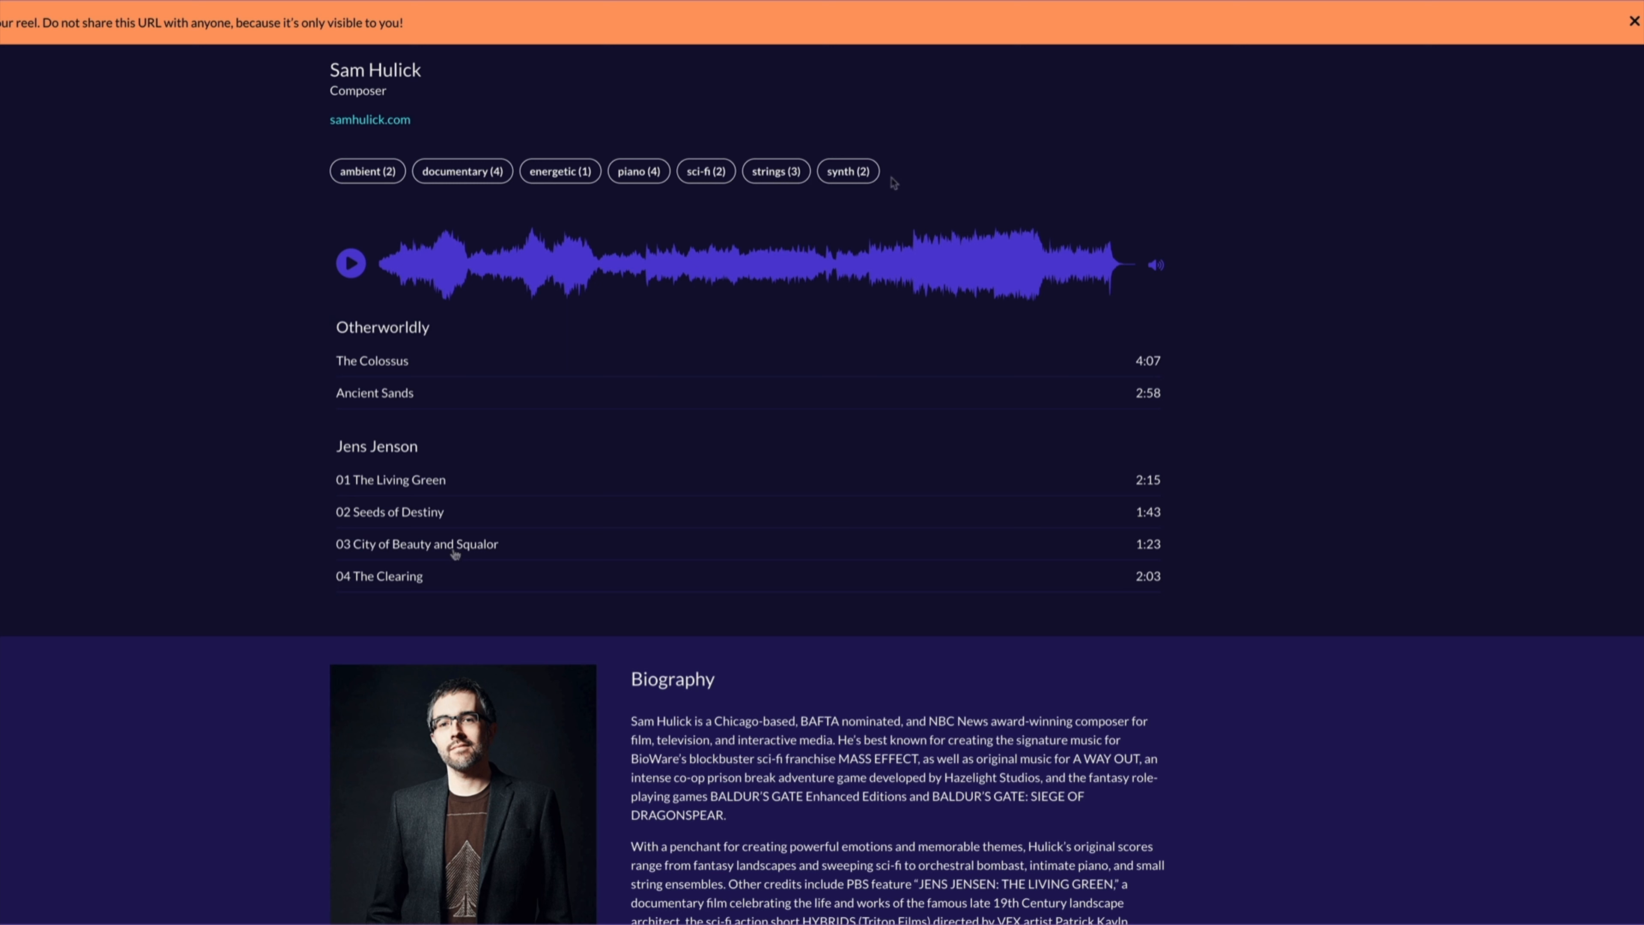
pyautogui.moveTo(893, 183)
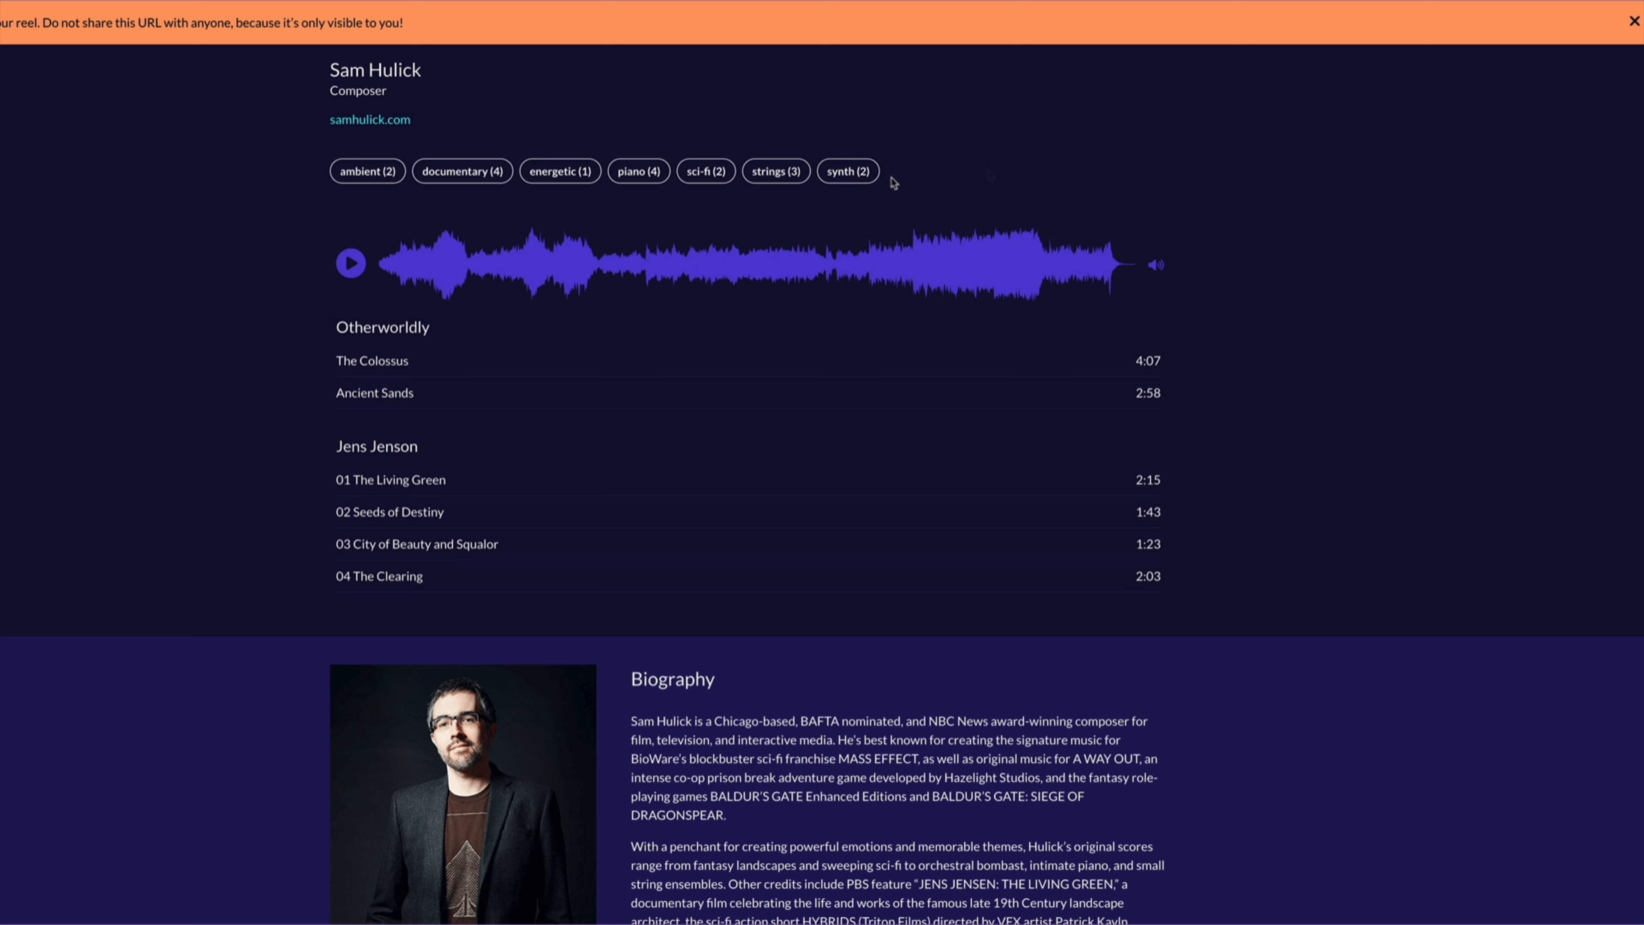